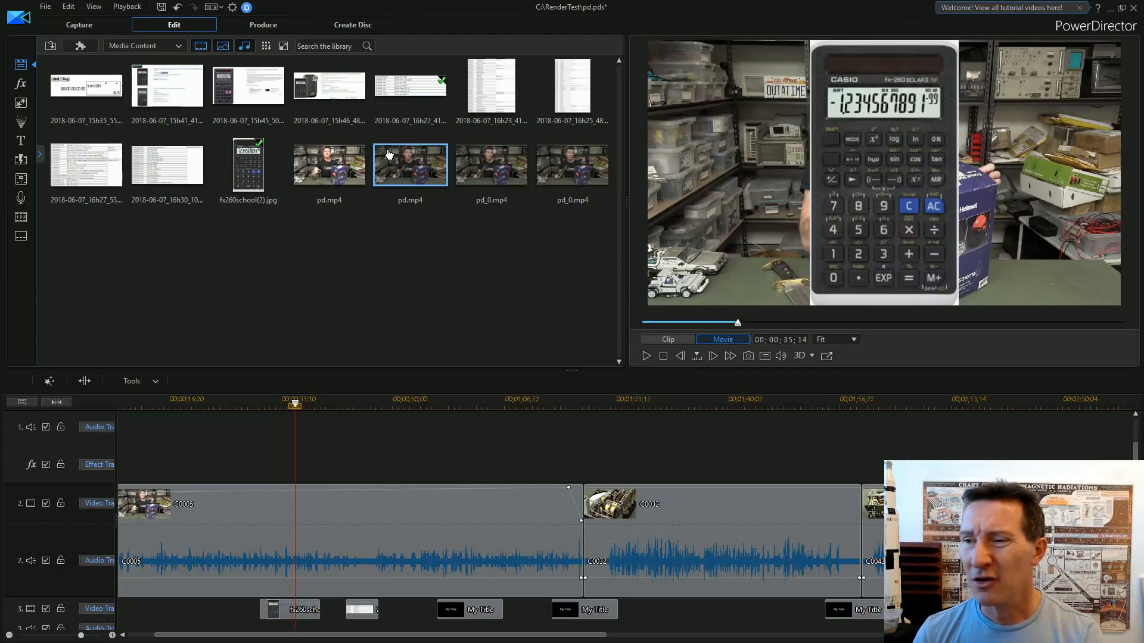
{"action": "mouse_move", "coordinate": [375, 167]}
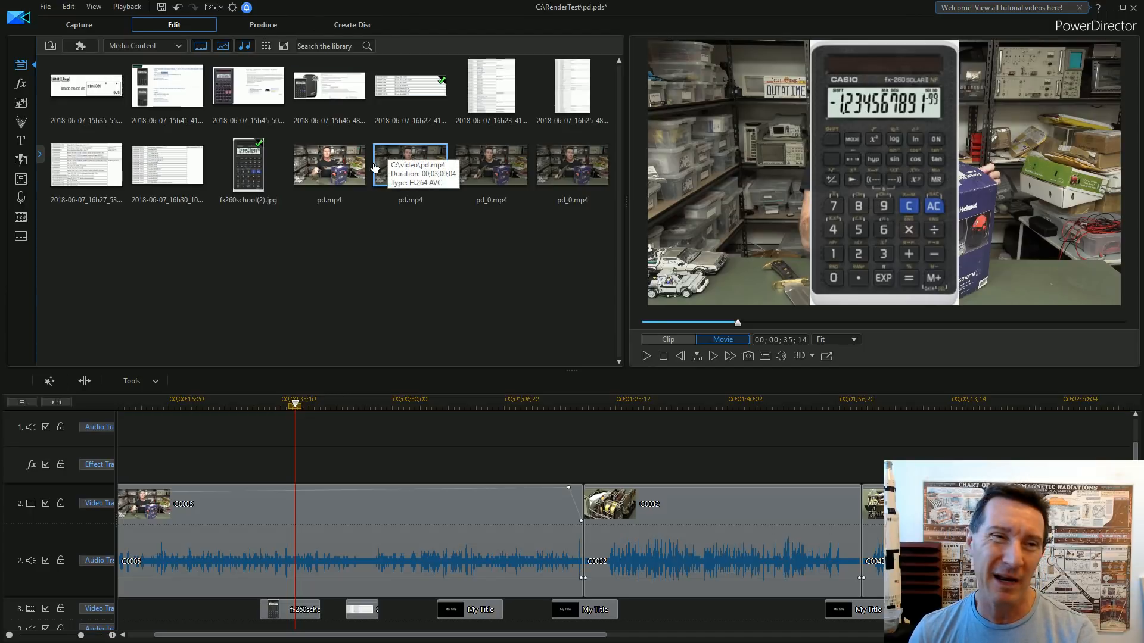
{"action": "mouse_move", "coordinate": [391, 452]}
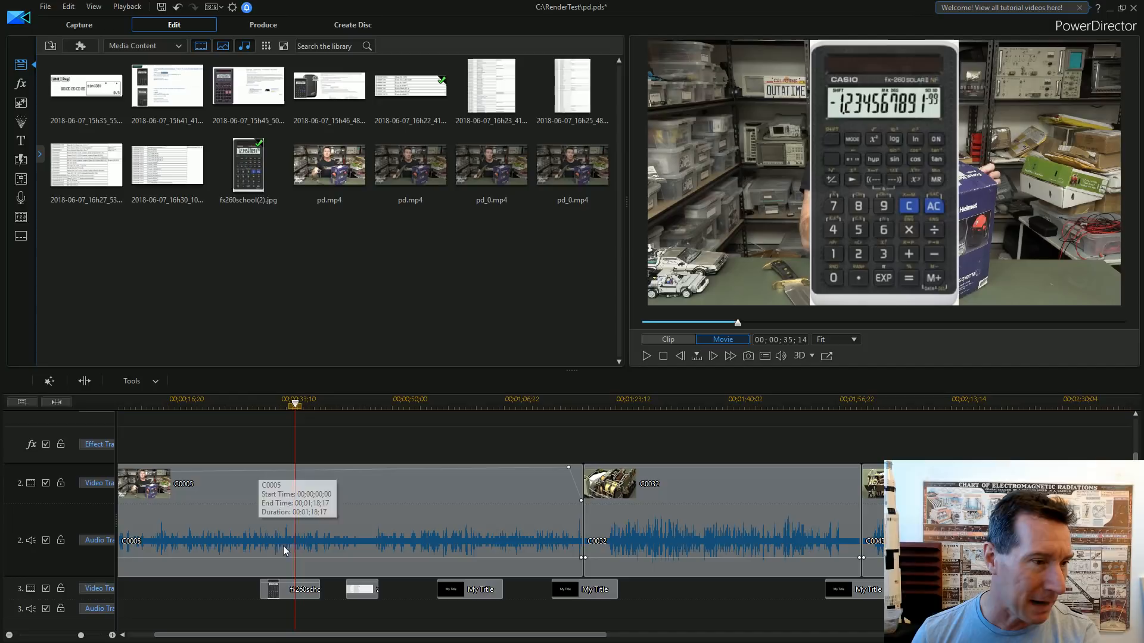
{"action": "mouse_move", "coordinate": [155, 514]}
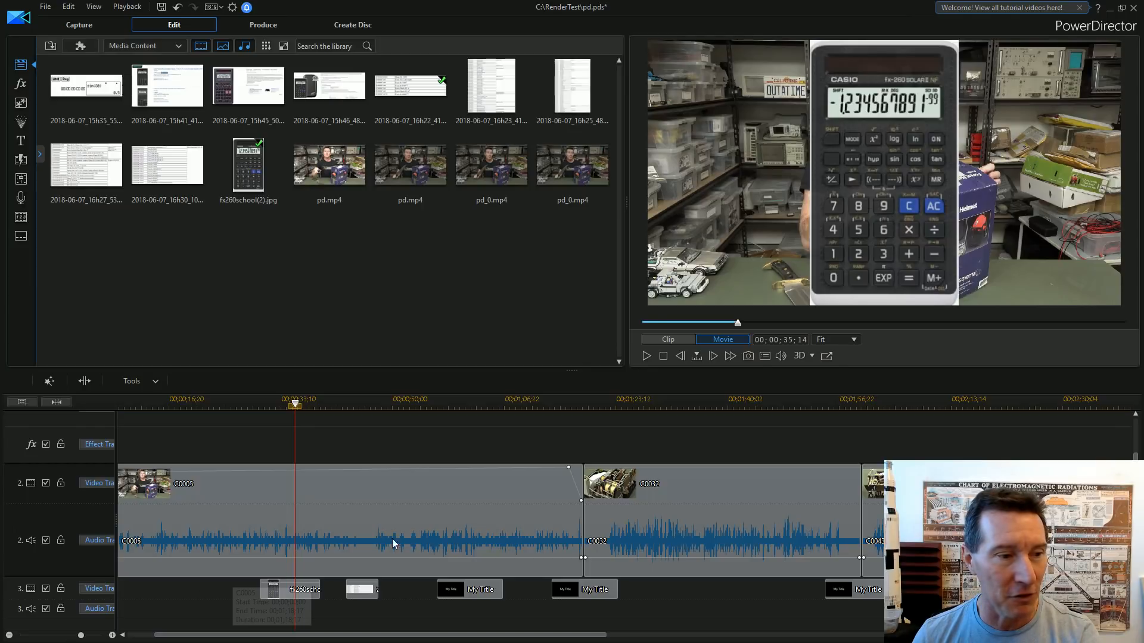
{"action": "mouse_move", "coordinate": [362, 540]}
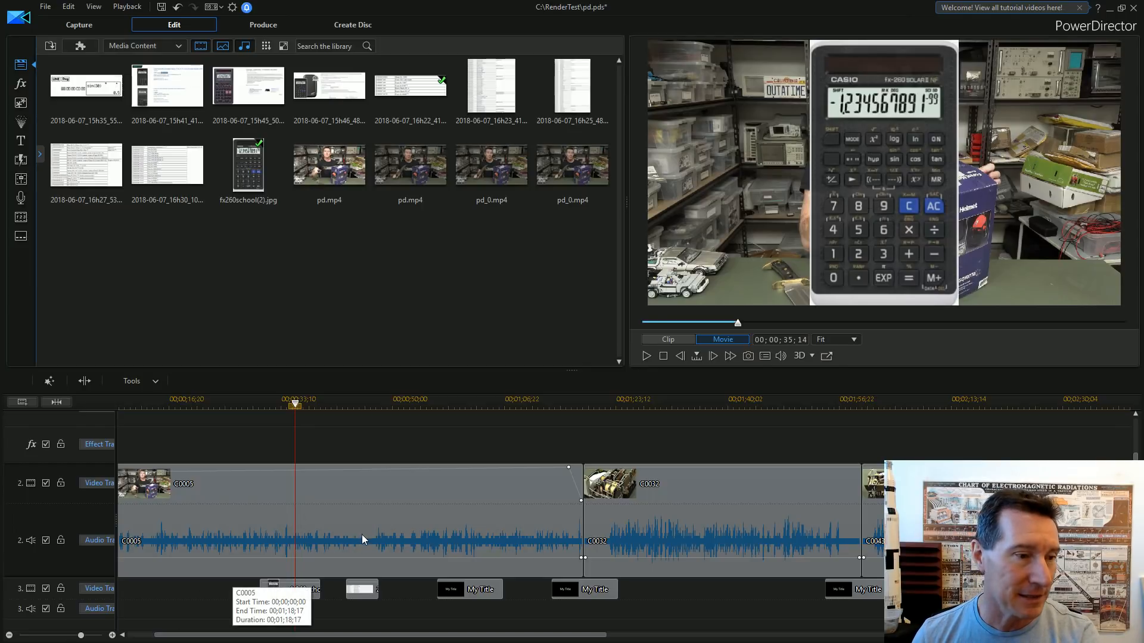
{"action": "mouse_move", "coordinate": [365, 432]}
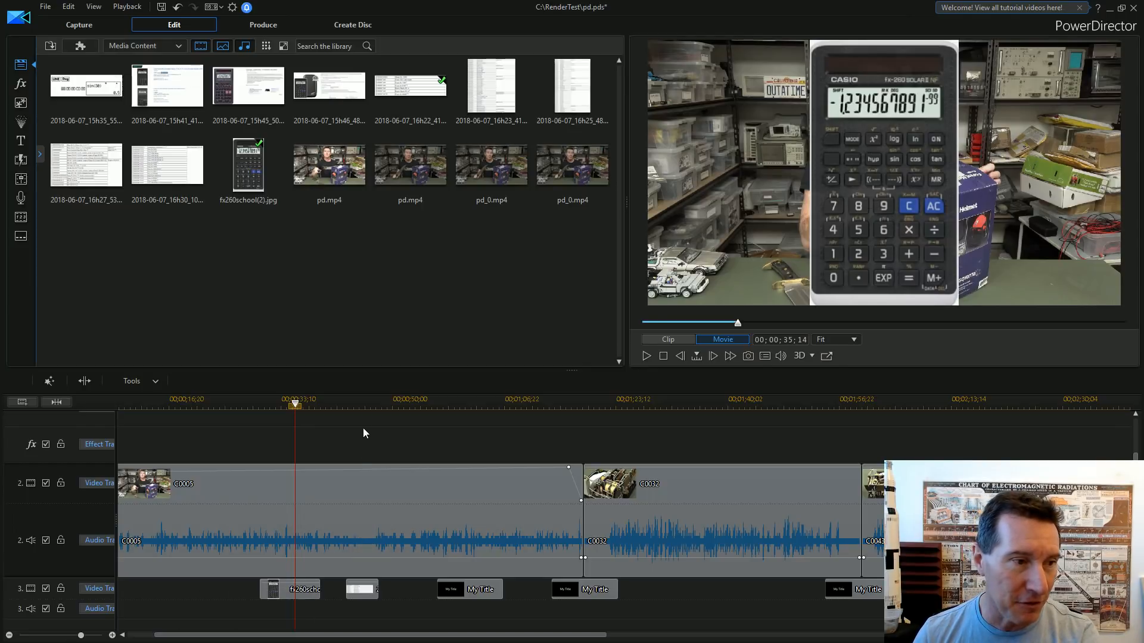
Move the playhead to about 00:00:45, where the calculator results table appears
{"action": "left_click", "coordinate": [362, 405]}
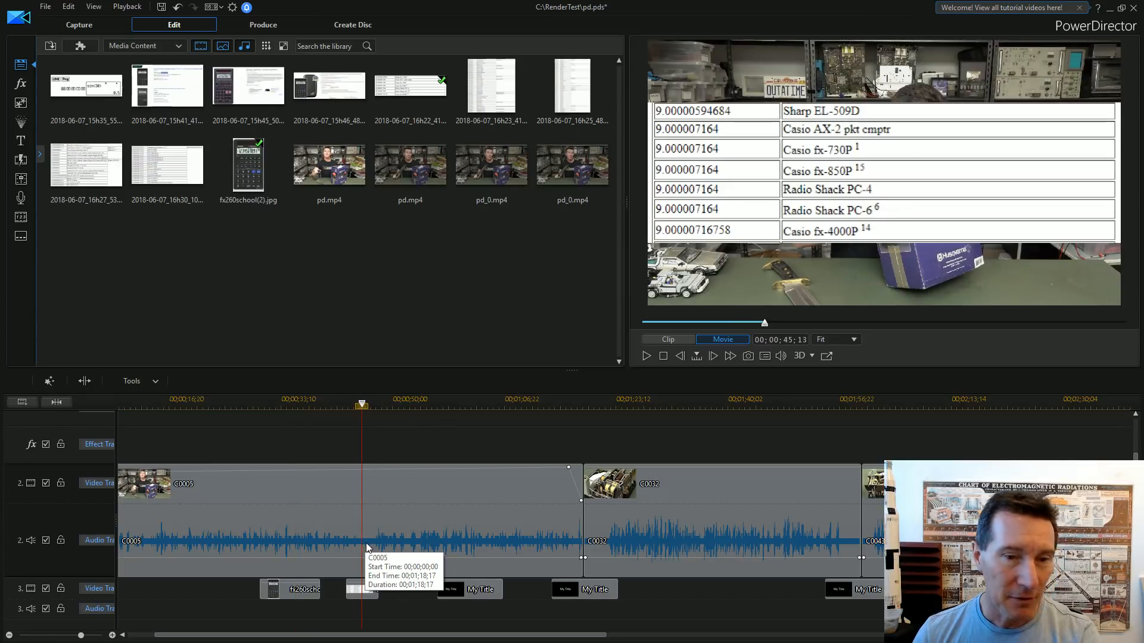
{"action": "mouse_move", "coordinate": [374, 546]}
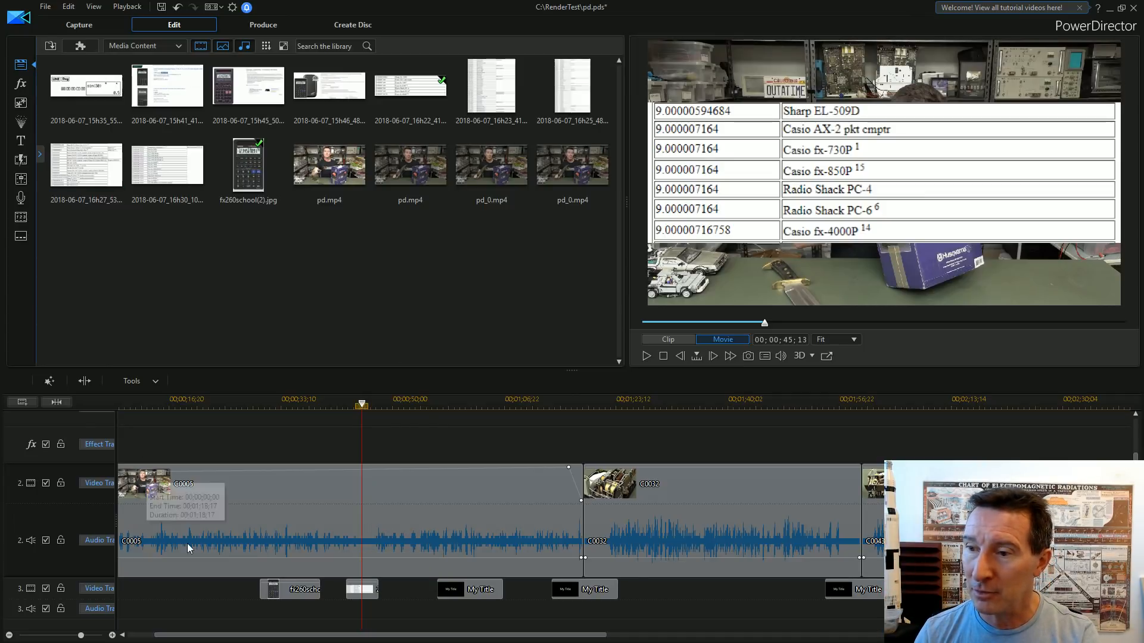
{"action": "mouse_move", "coordinate": [379, 540]}
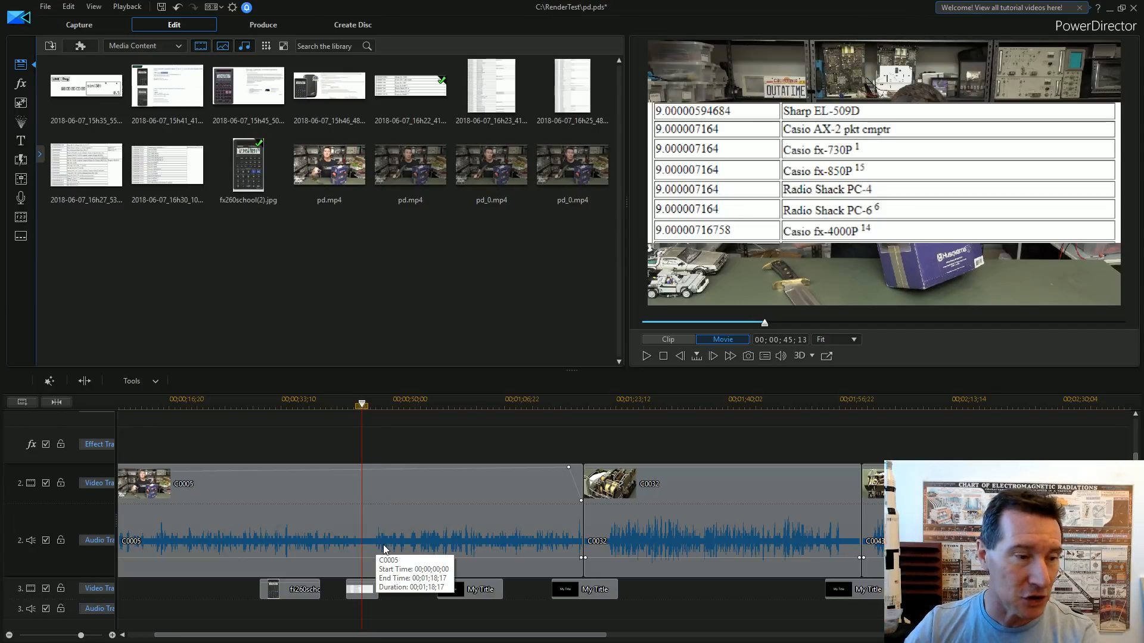
{"action": "mouse_move", "coordinate": [436, 518]}
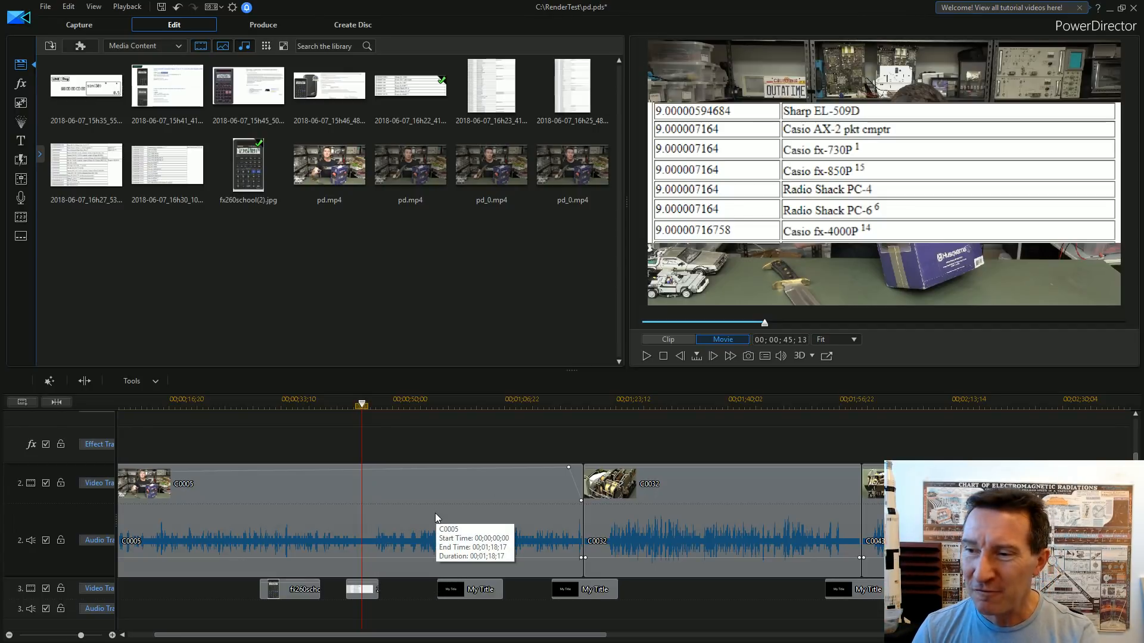
{"action": "mouse_move", "coordinate": [371, 560]}
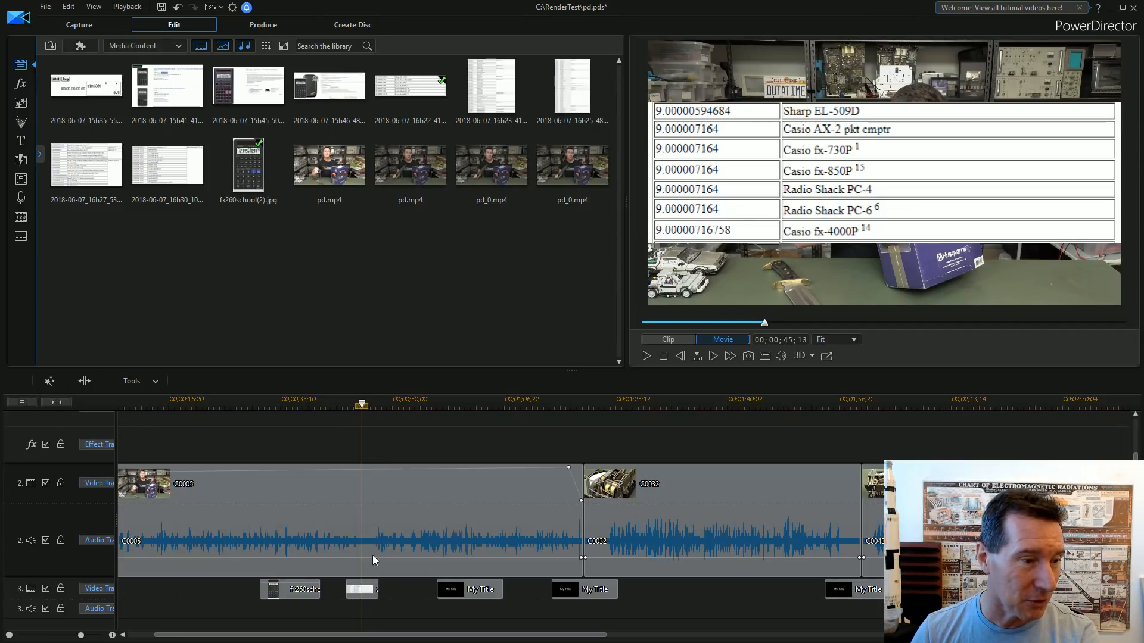
{"action": "mouse_move", "coordinate": [491, 354]}
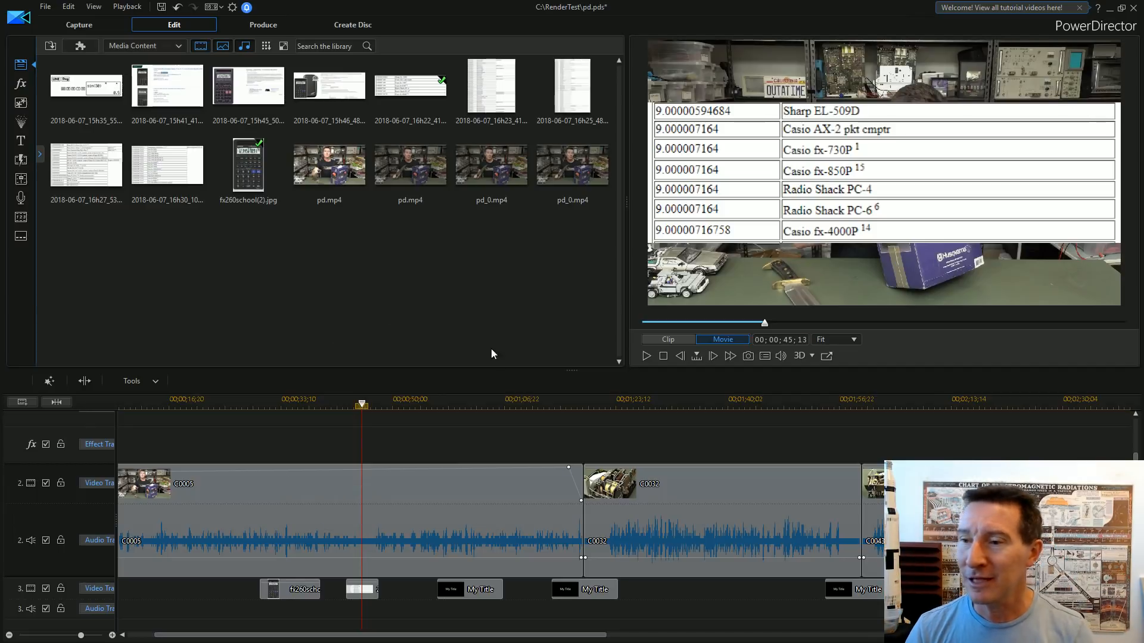
{"action": "mouse_move", "coordinate": [69, 99]}
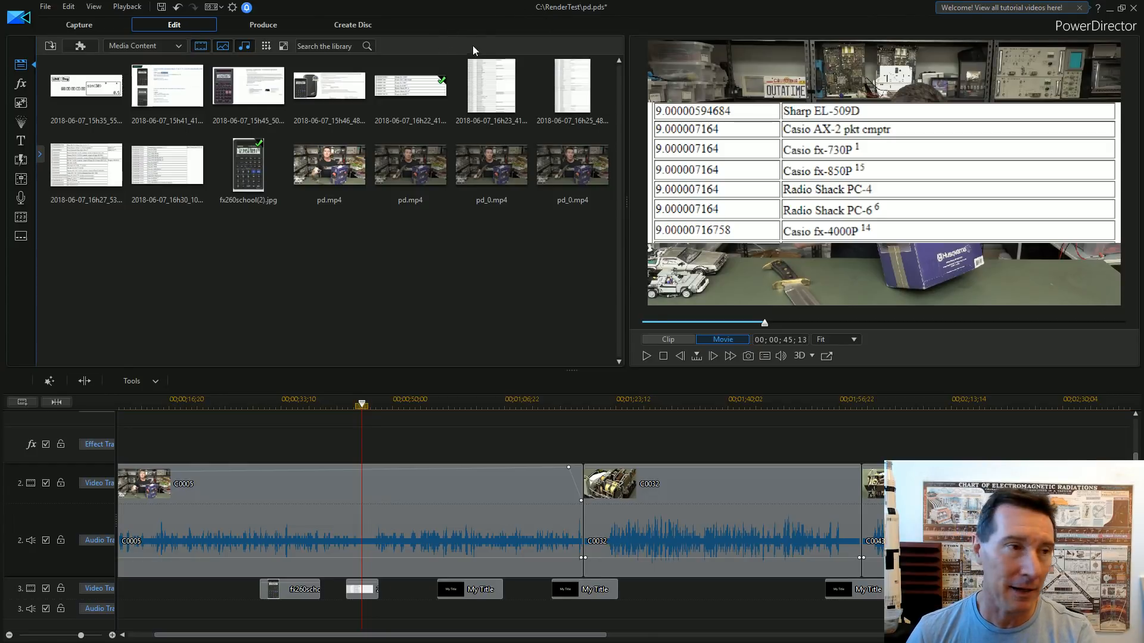
{"action": "mouse_move", "coordinate": [544, 485]}
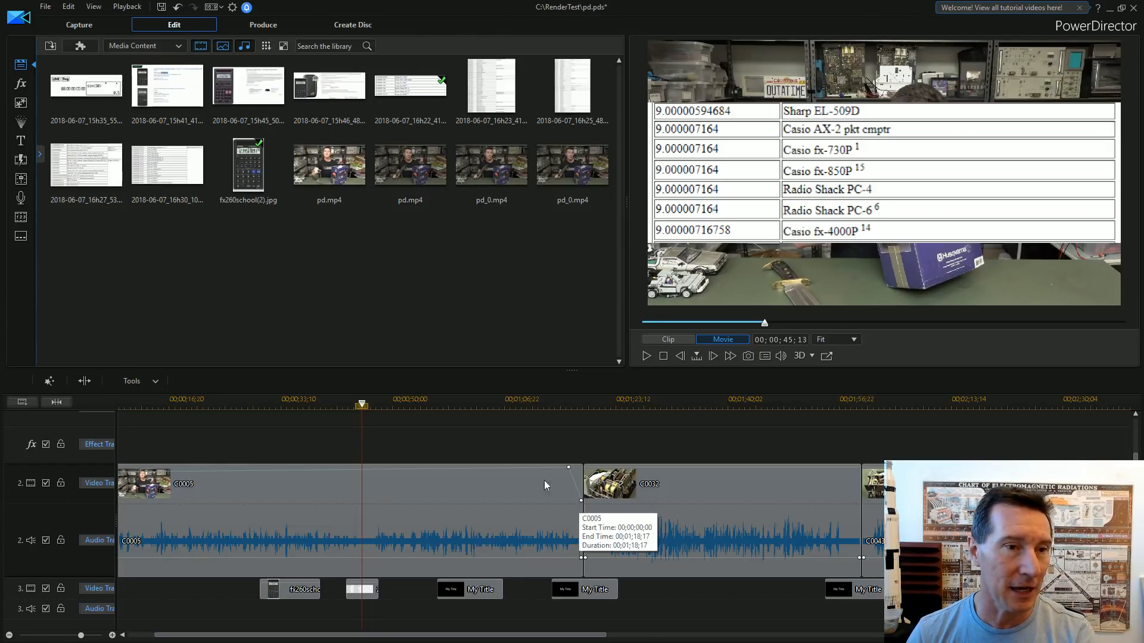
{"action": "mouse_move", "coordinate": [388, 4]}
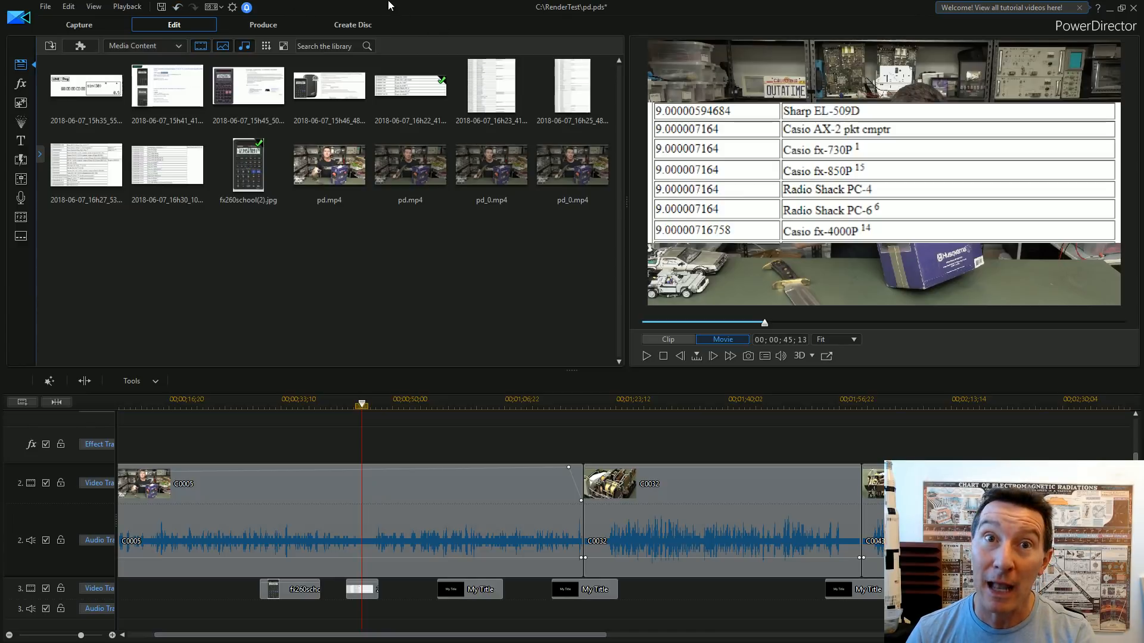
Scroll to the project's end and switch to the Produce workspace for H.264 MP4 output
{"action": "scroll", "scroll_direction": "right", "scroll_amount": 3}
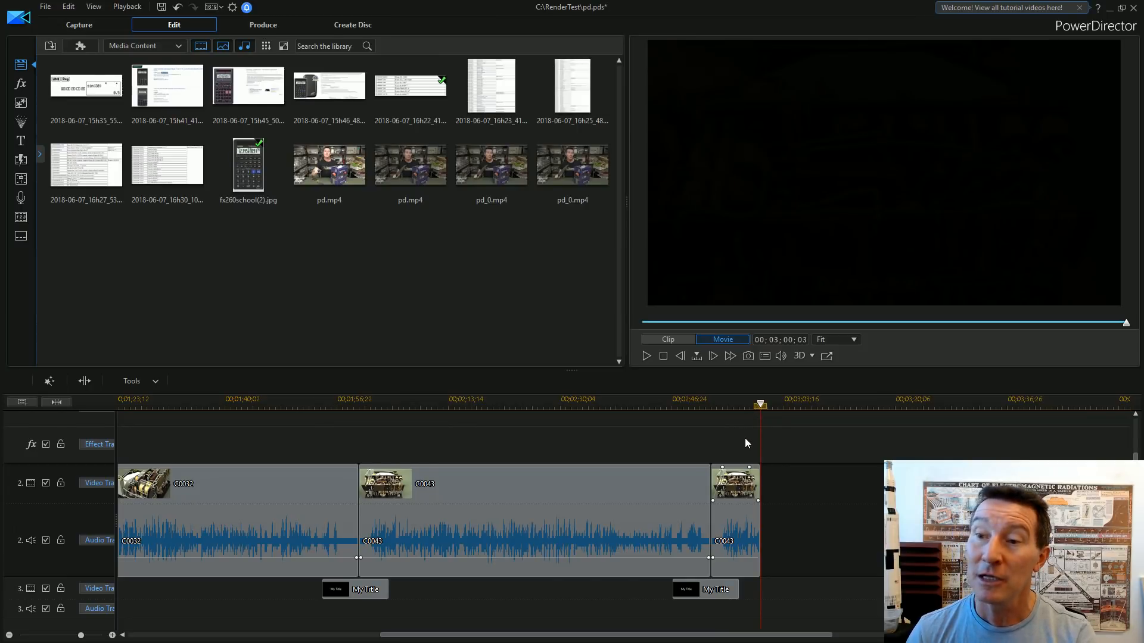
{"action": "mouse_move", "coordinate": [745, 423]}
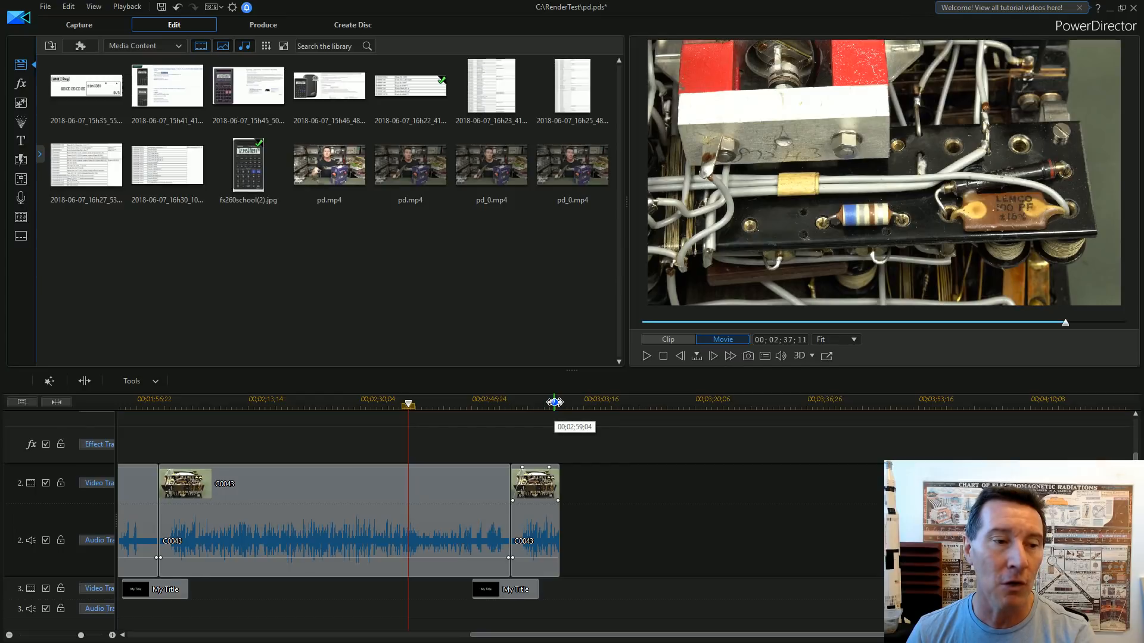
{"action": "mouse_move", "coordinate": [262, 24]}
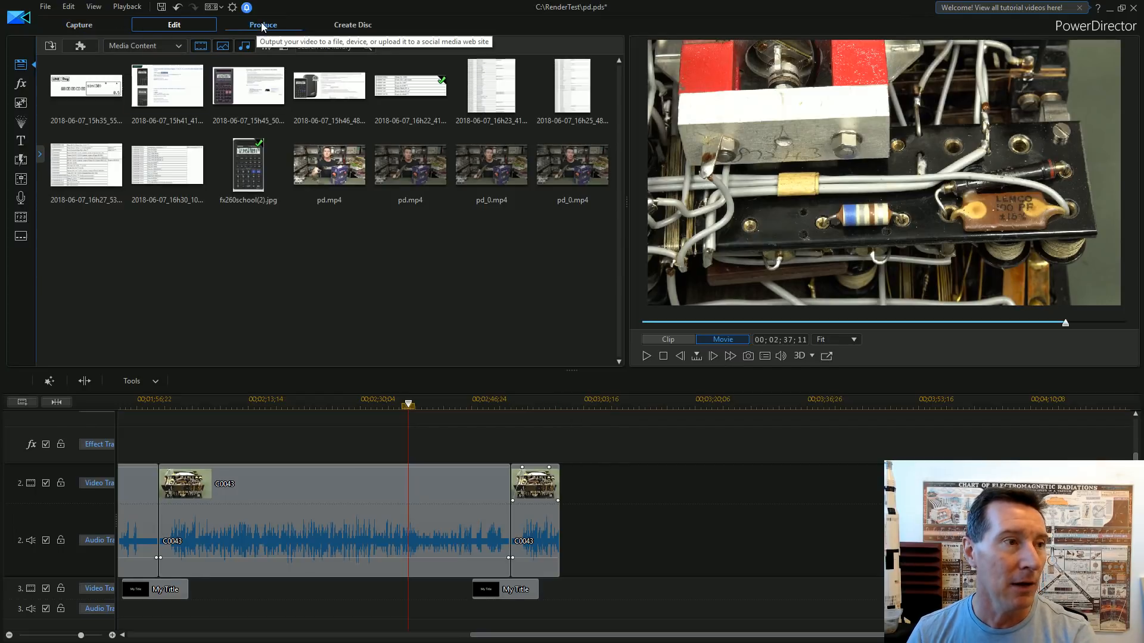
{"action": "left_click", "coordinate": [262, 24]}
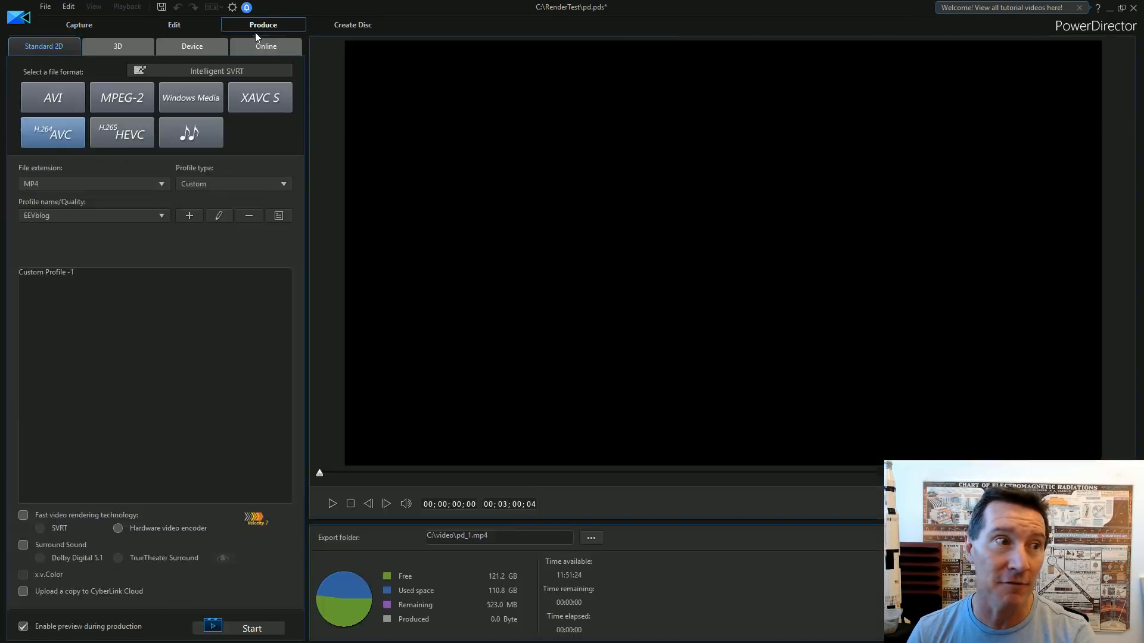
{"action": "mouse_move", "coordinate": [131, 239]}
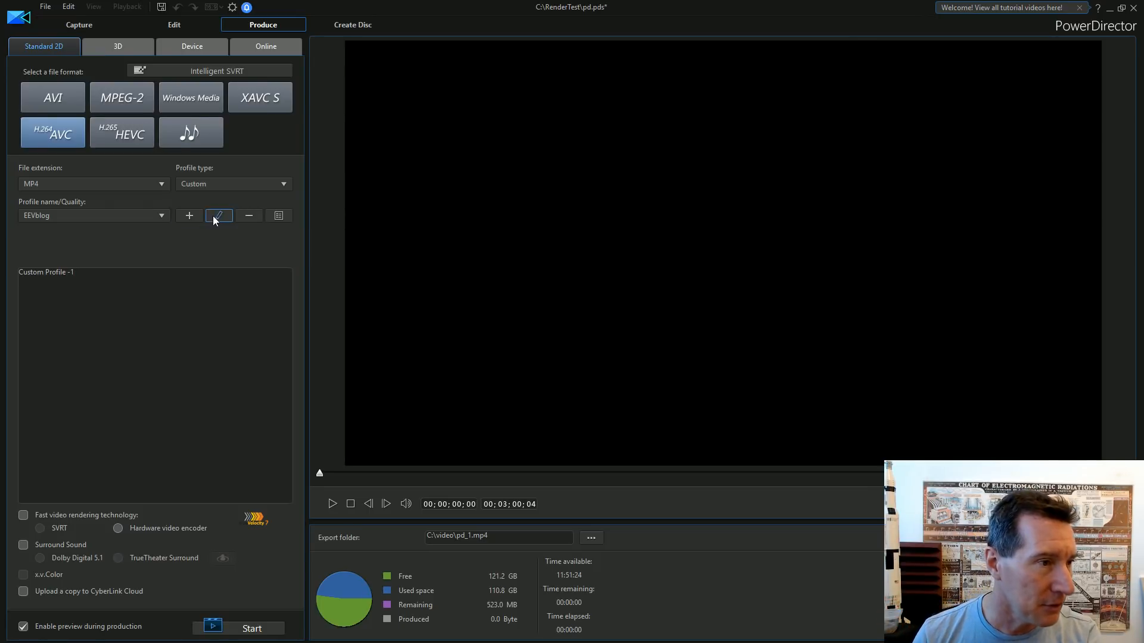
Inspect the EEVblog profile's 3840×2160 AVC properties and its AAC stereo 192 Kbps audio
{"action": "left_click", "coordinate": [218, 216]}
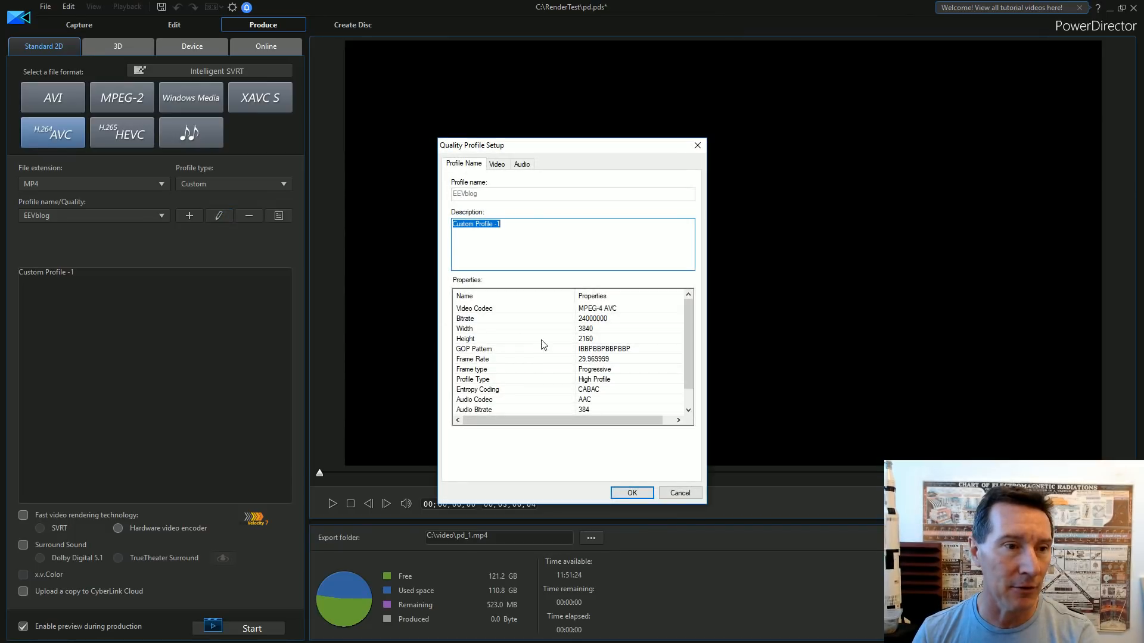
{"action": "mouse_move", "coordinate": [601, 320]}
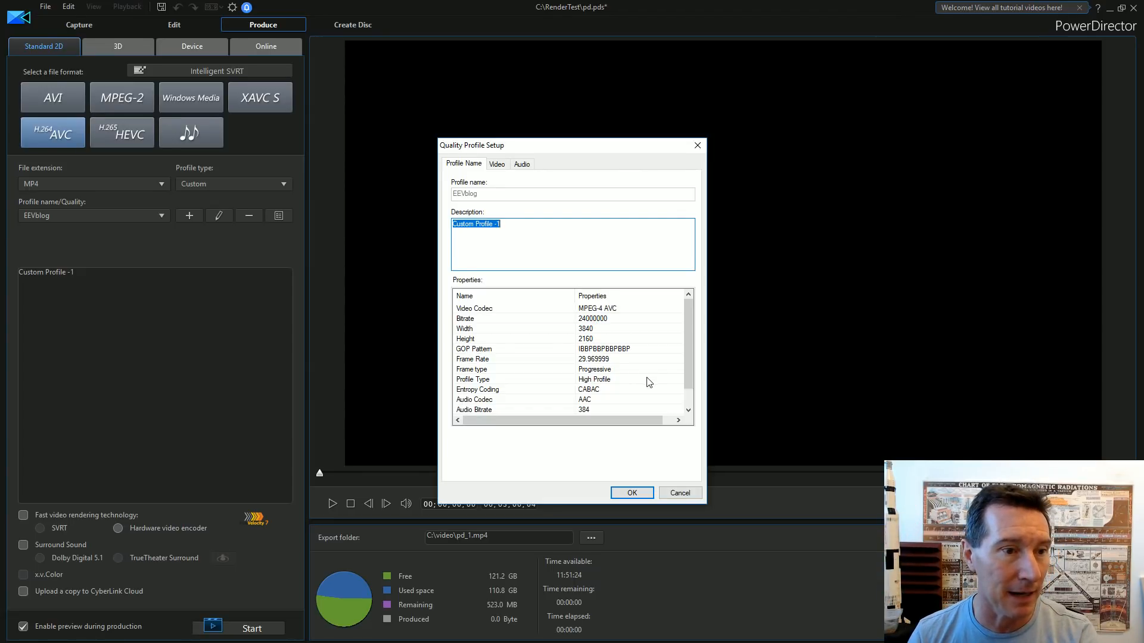
{"action": "mouse_move", "coordinate": [598, 364]}
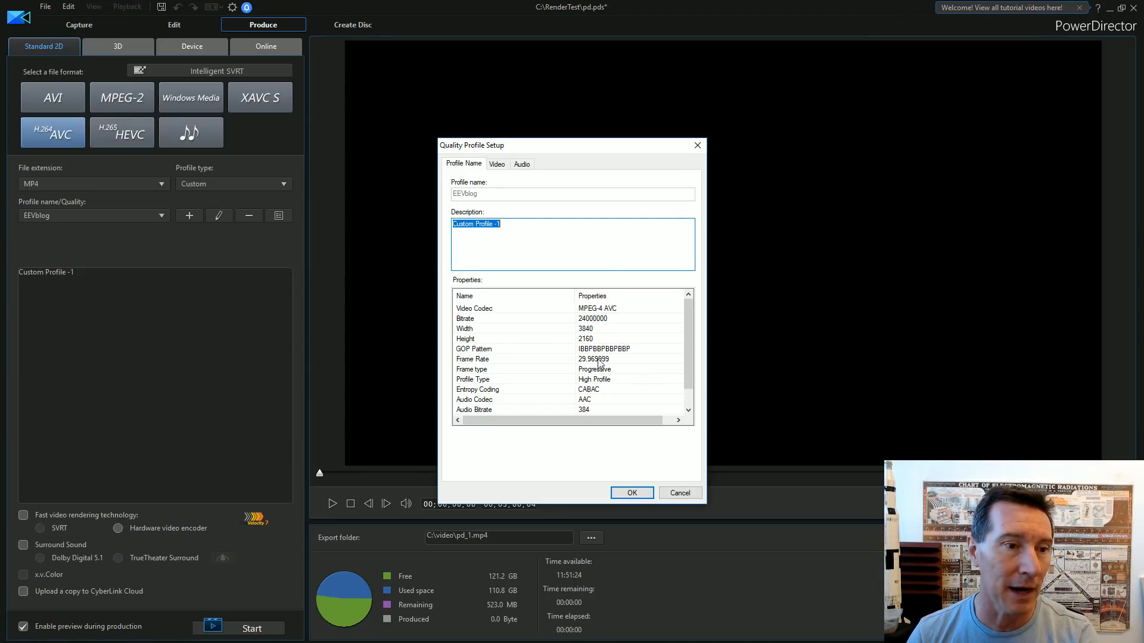
{"action": "mouse_move", "coordinate": [612, 395]}
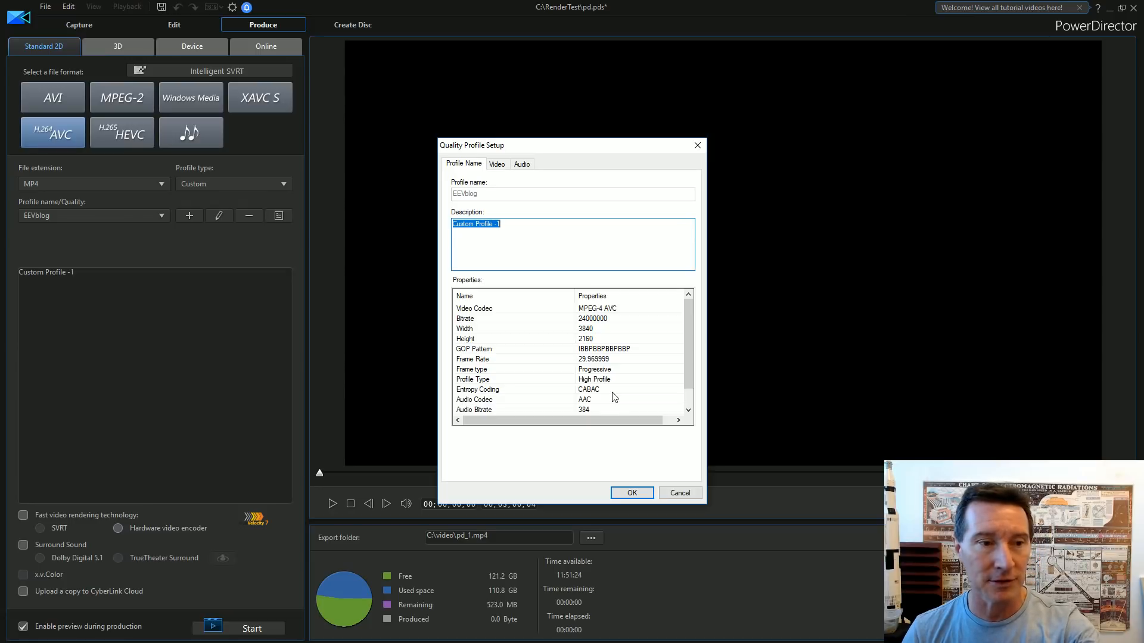
{"action": "scroll", "scroll_direction": "down", "scroll_amount": 3}
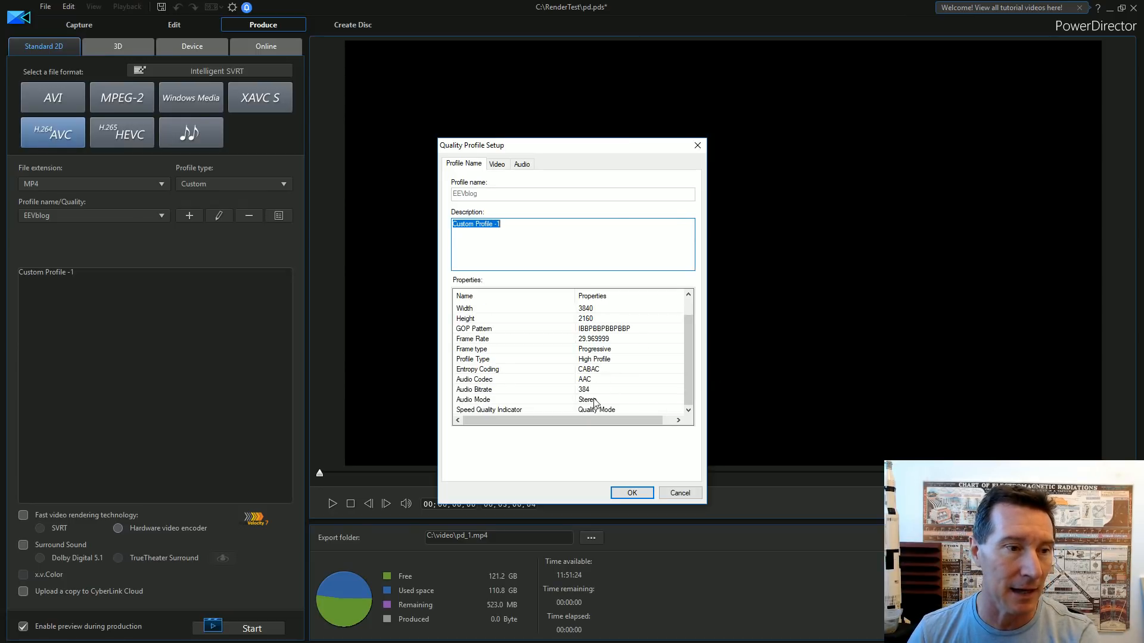
{"action": "mouse_move", "coordinate": [597, 400]}
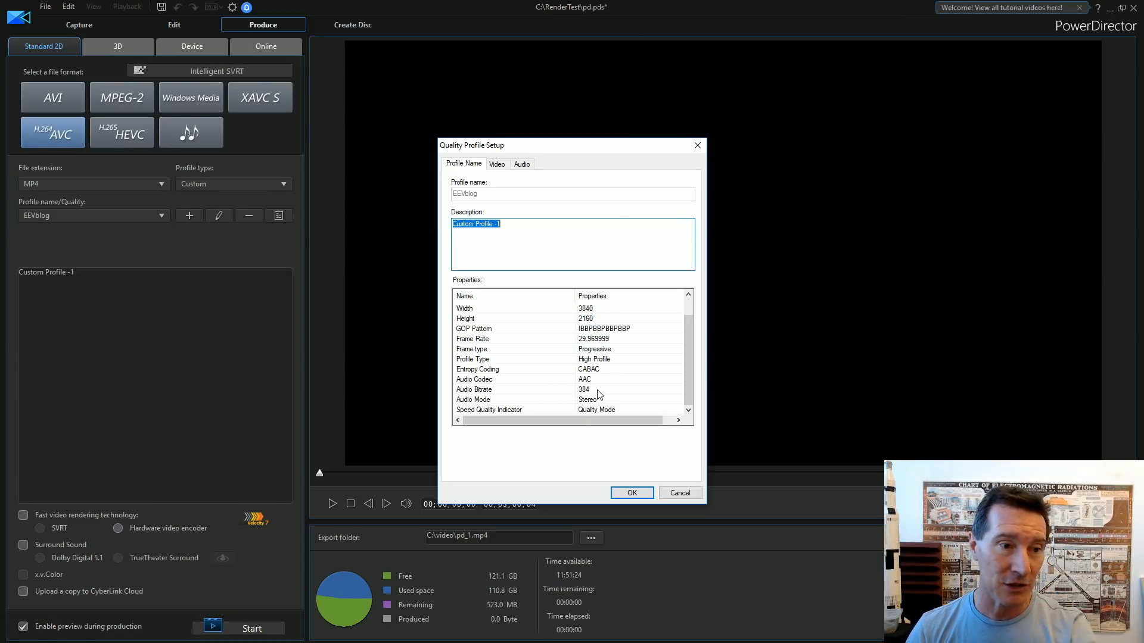
{"action": "mouse_move", "coordinate": [679, 493]}
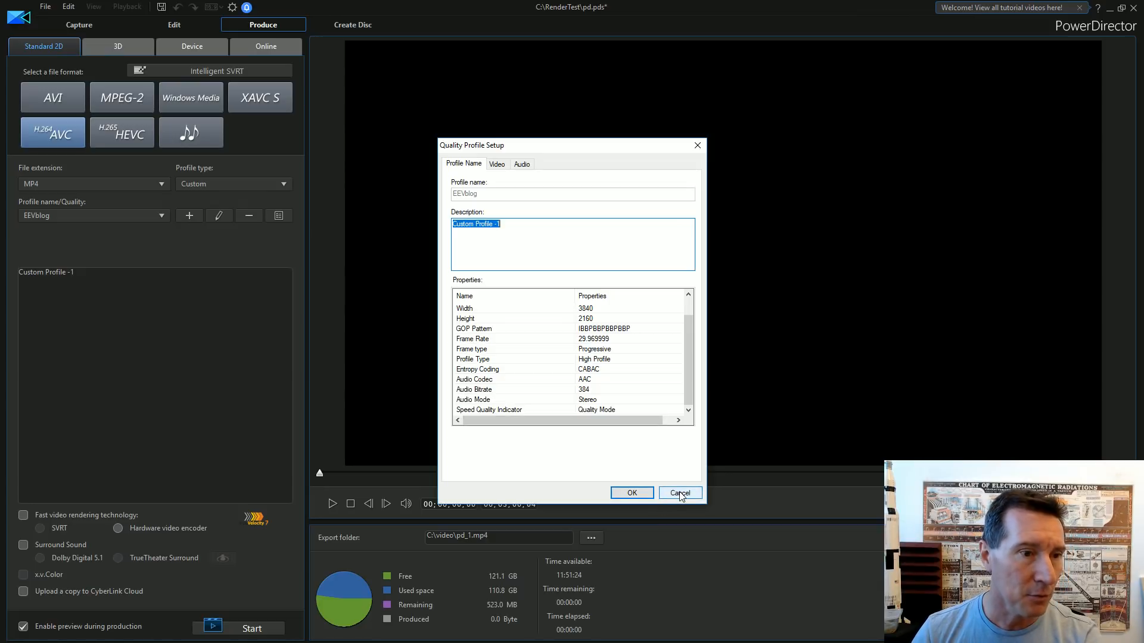
{"action": "left_click", "coordinate": [522, 163]}
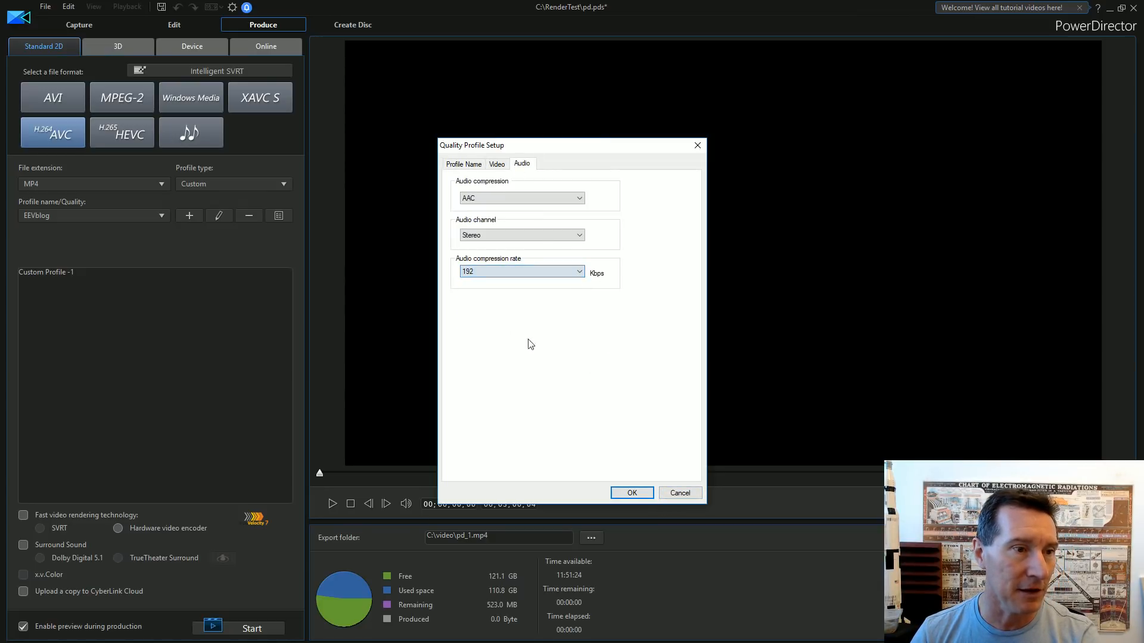
Close the quality setup and enable Fast video rendering with the hardware video encoder
{"action": "left_click", "coordinate": [630, 492]}
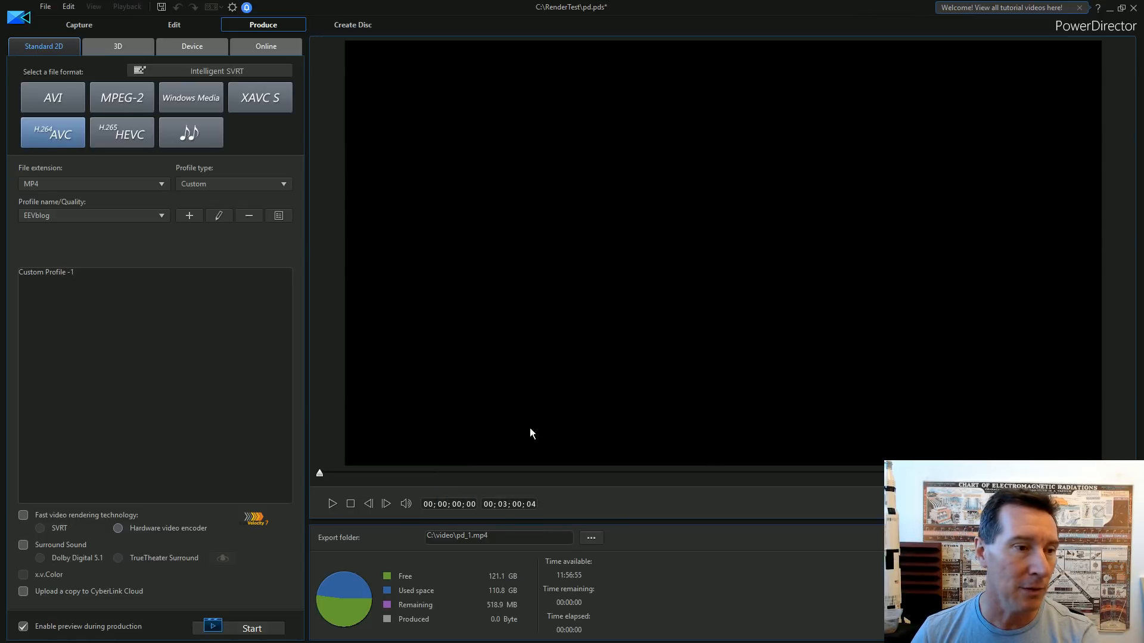
{"action": "mouse_move", "coordinate": [161, 523]}
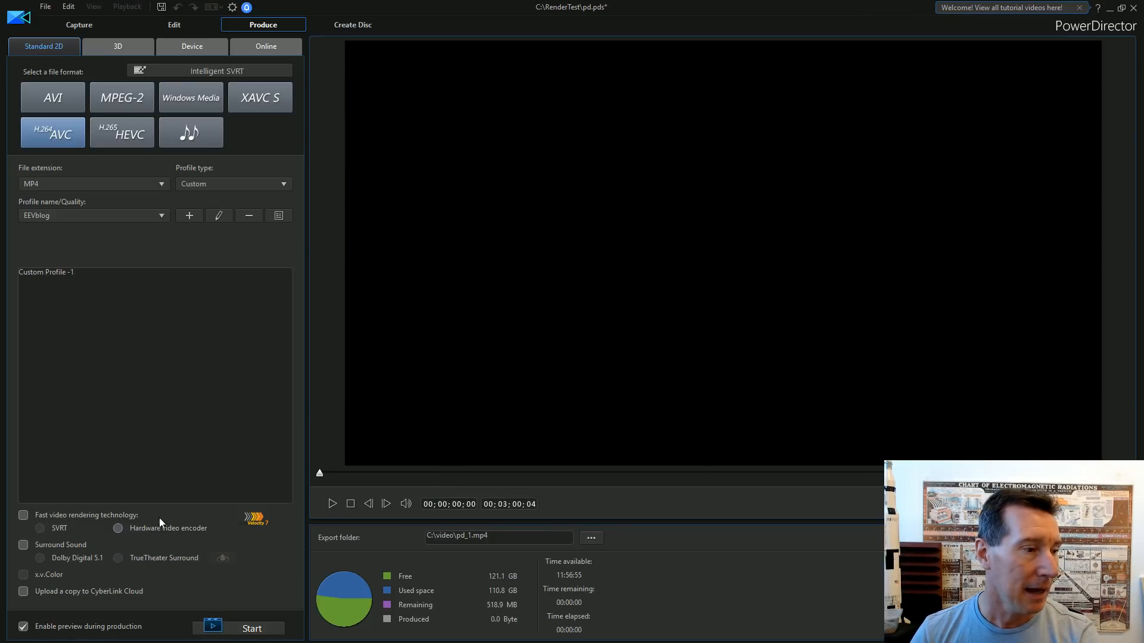
{"action": "left_click", "coordinate": [24, 514]}
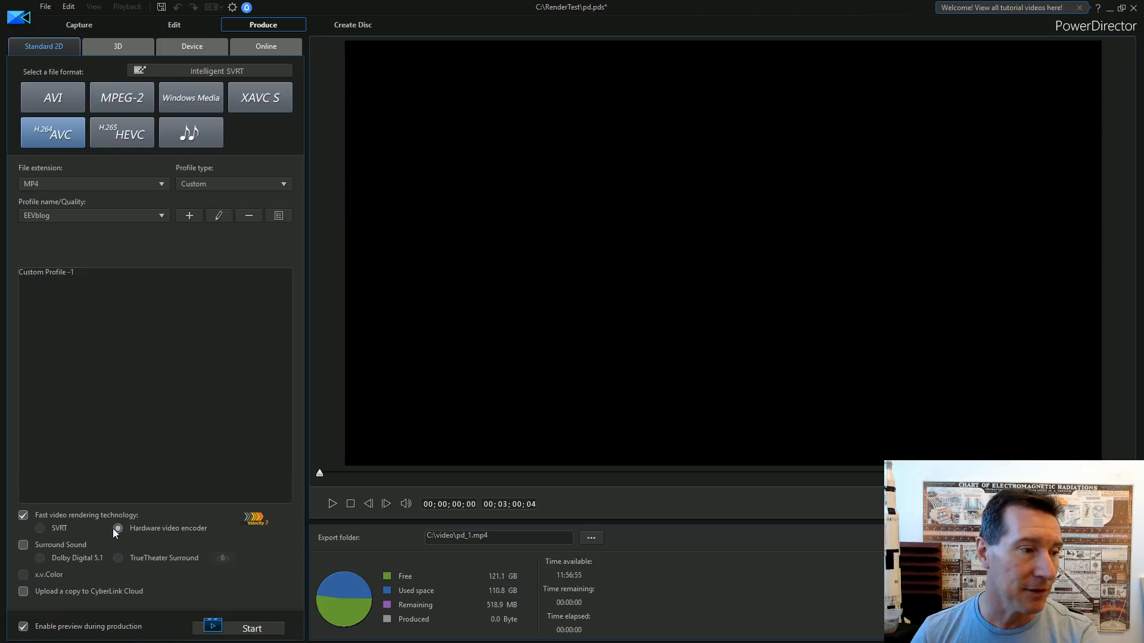
{"action": "mouse_move", "coordinate": [248, 529]}
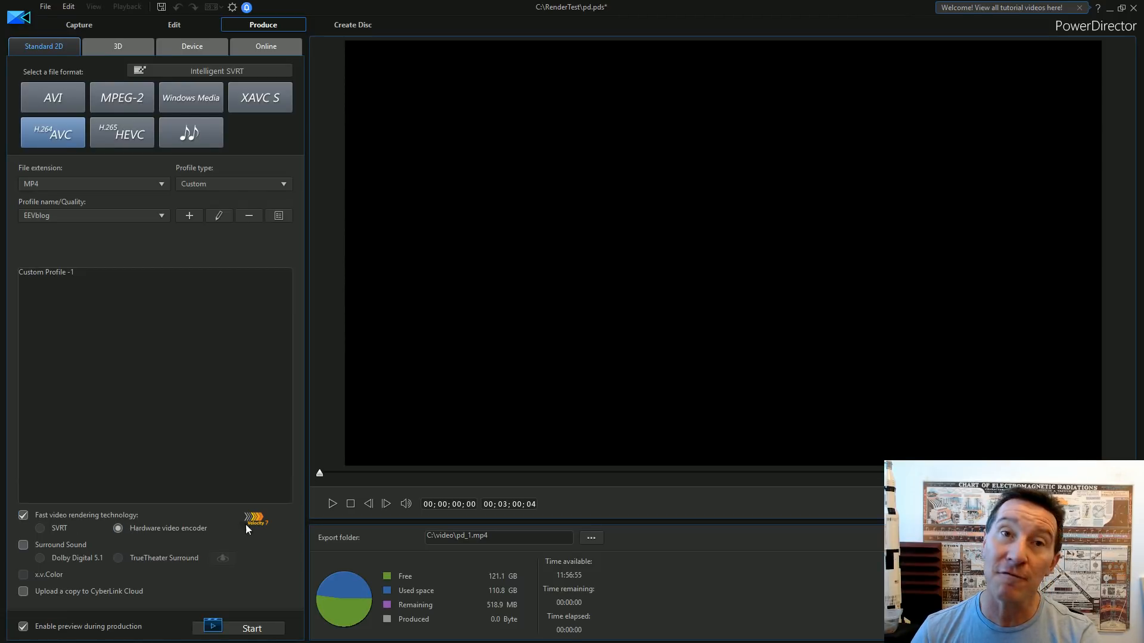
{"action": "mouse_move", "coordinate": [149, 539]}
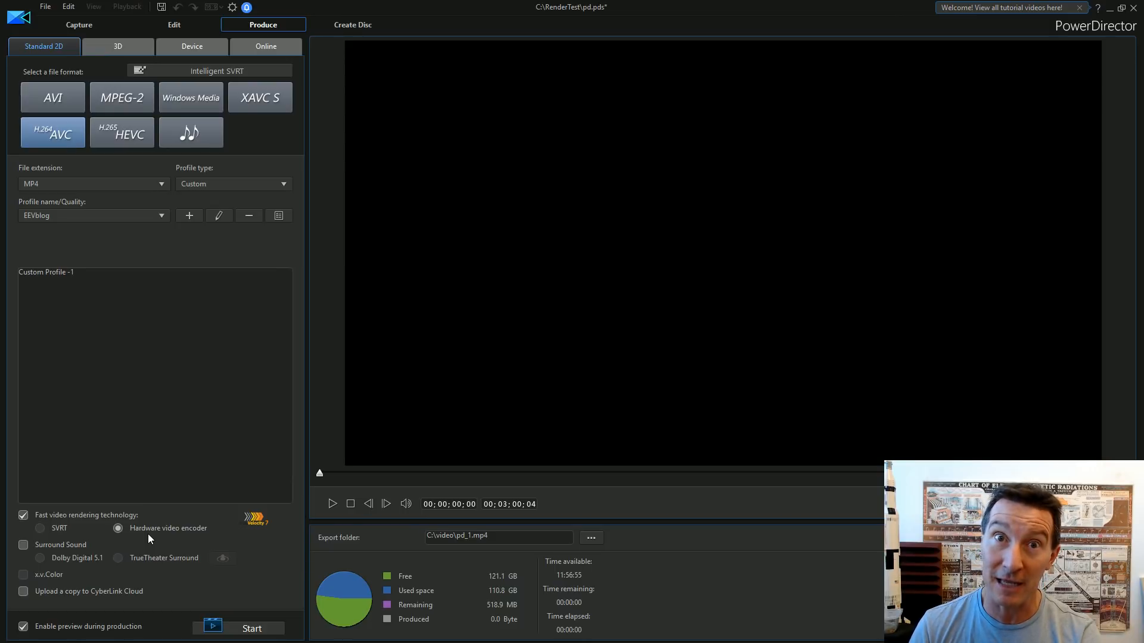
{"action": "mouse_move", "coordinate": [148, 512]}
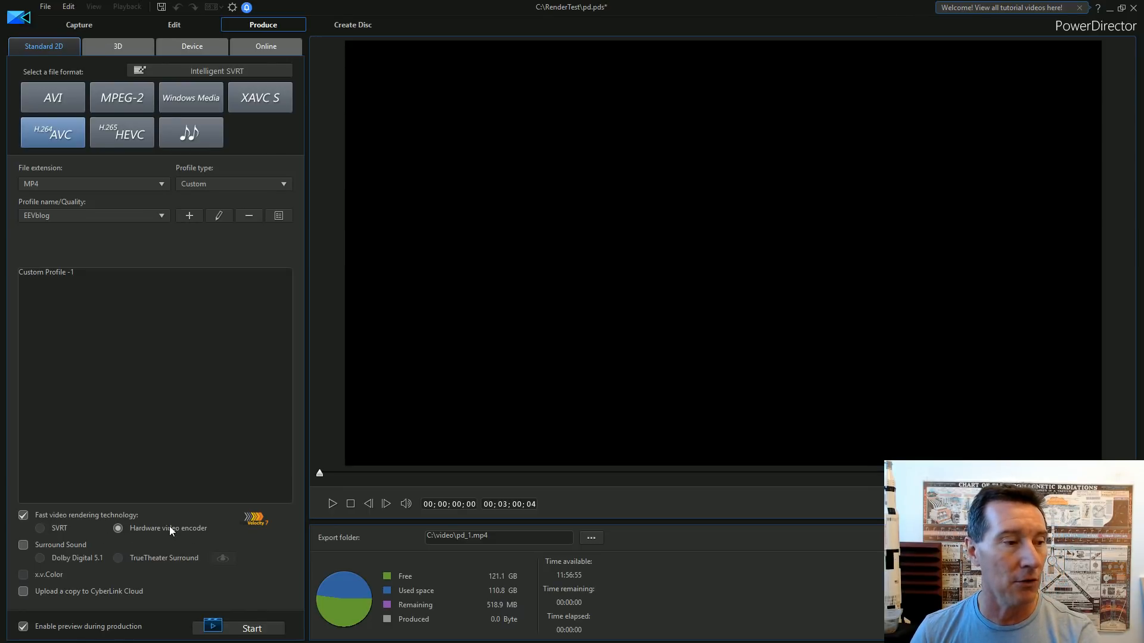
{"action": "mouse_move", "coordinate": [172, 563]}
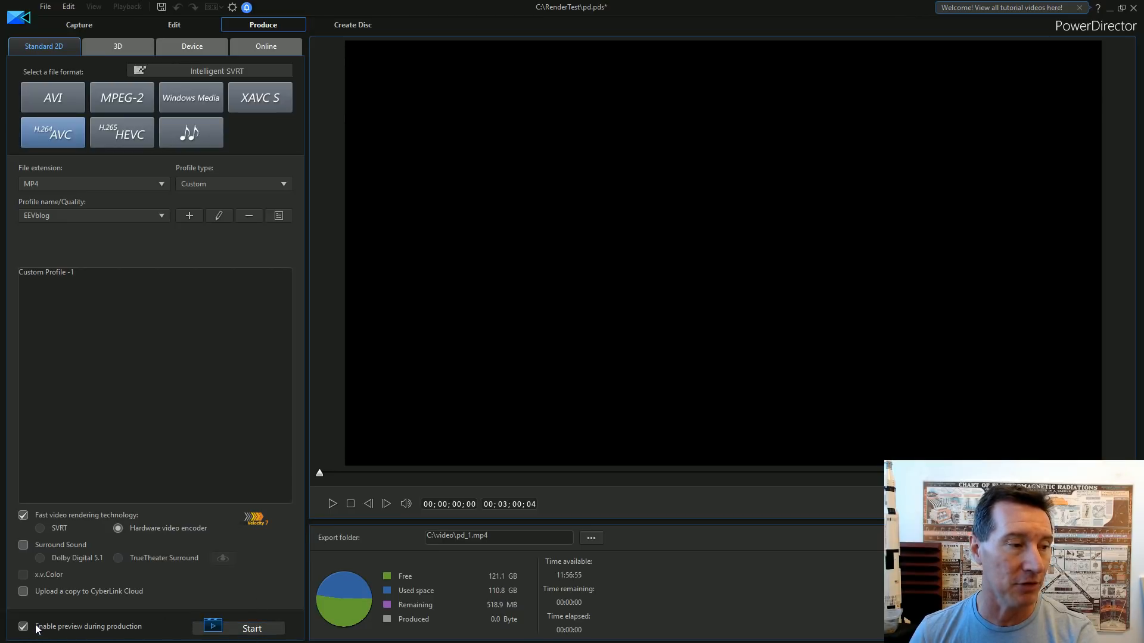
{"action": "mouse_move", "coordinate": [53, 132]}
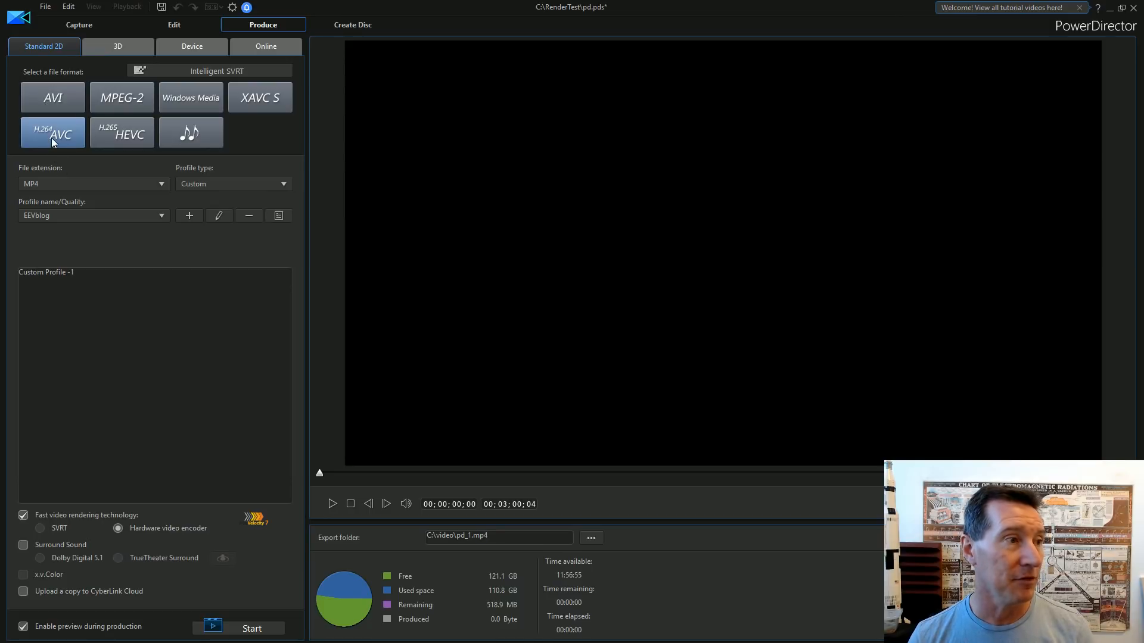
{"action": "mouse_move", "coordinate": [65, 584]}
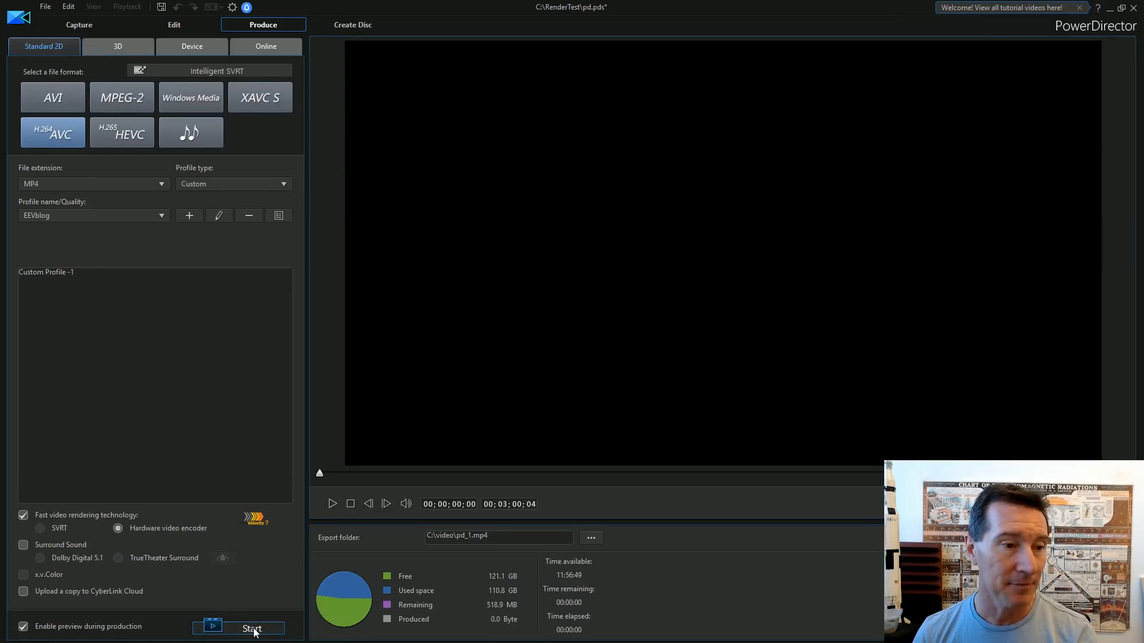
Start producing the movie to pd_1.mp4 with hardware encoding
{"action": "left_click", "coordinate": [252, 629]}
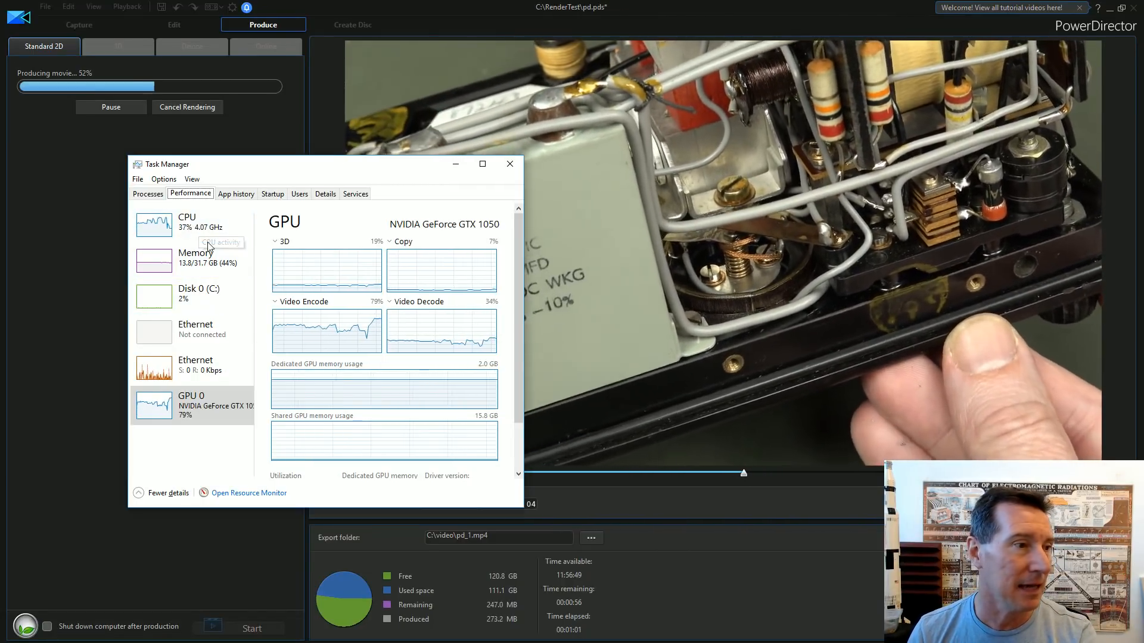
{"action": "mouse_move", "coordinate": [215, 536]}
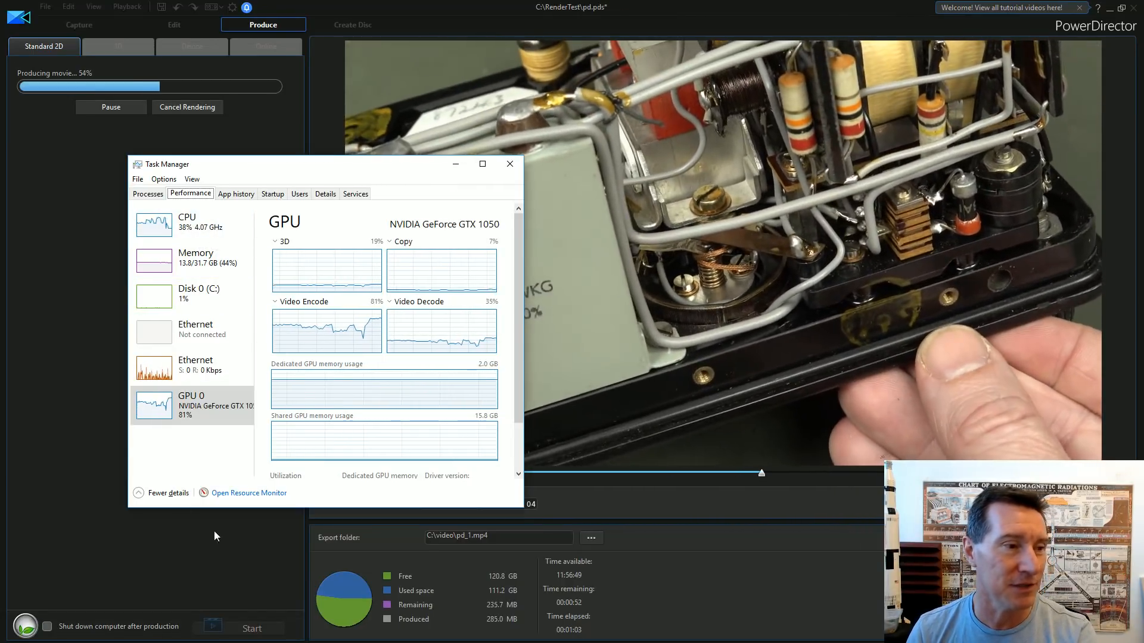
{"action": "mouse_move", "coordinate": [207, 423]}
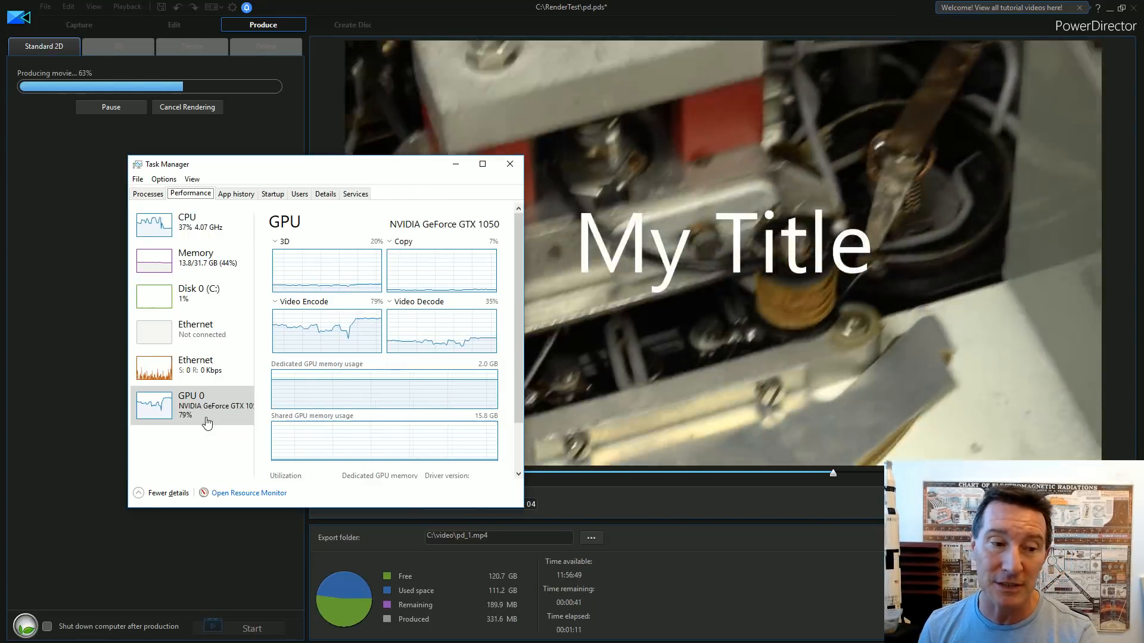
{"action": "mouse_move", "coordinate": [326, 457]}
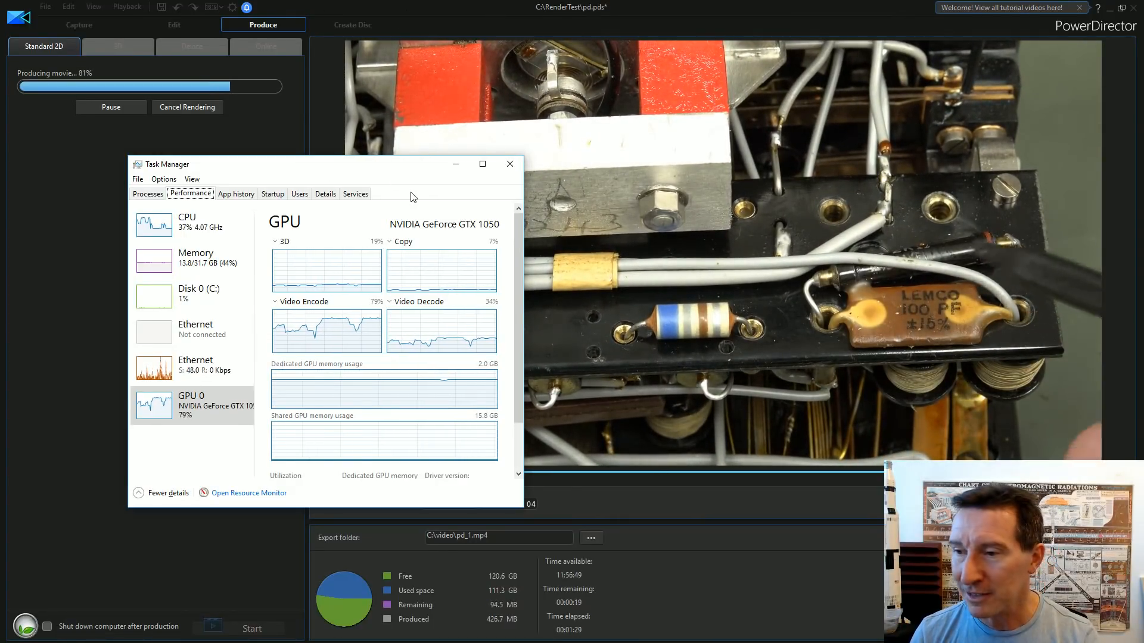
{"action": "mouse_move", "coordinate": [482, 200]}
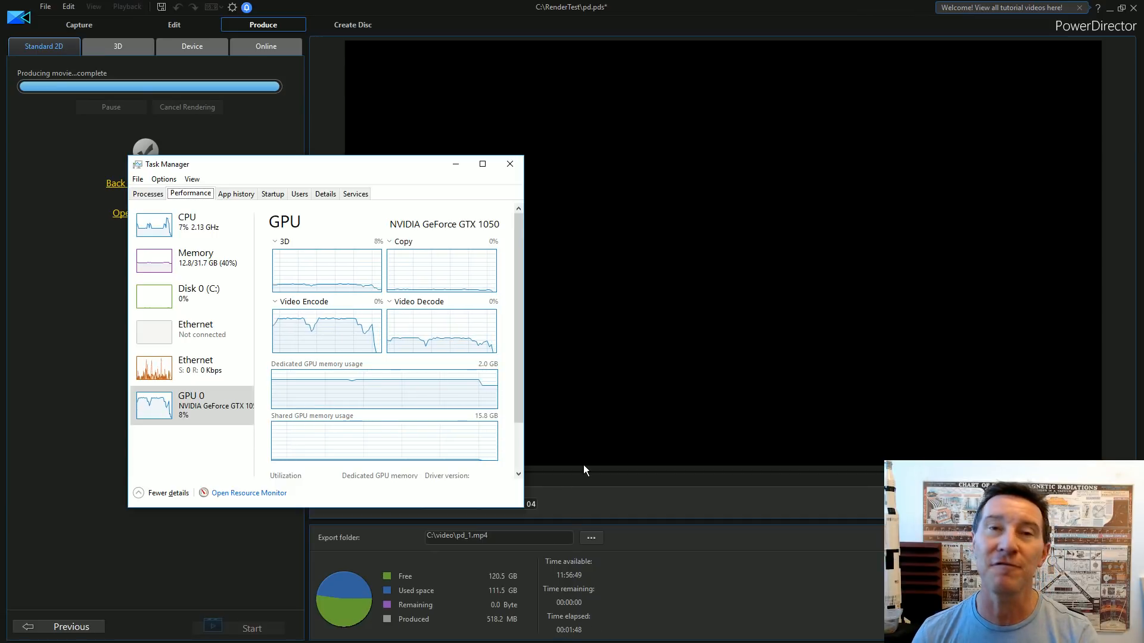
{"action": "mouse_move", "coordinate": [510, 164]}
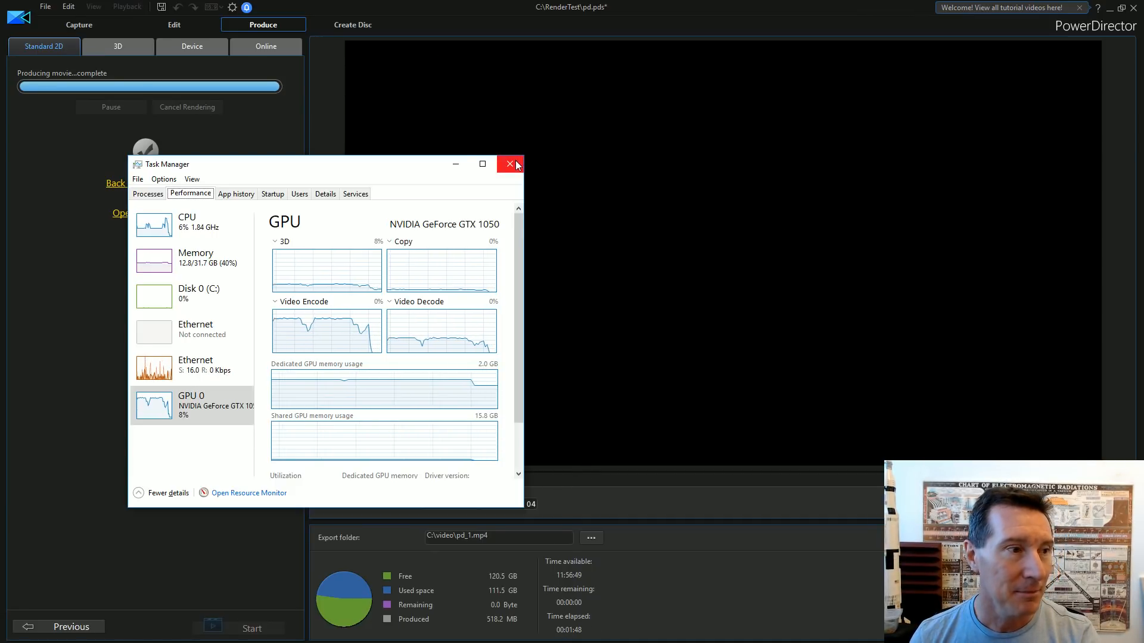
Close Task Manager, disable Fast video rendering, and start producing pd_2.mp4
{"action": "left_click", "coordinate": [510, 163]}
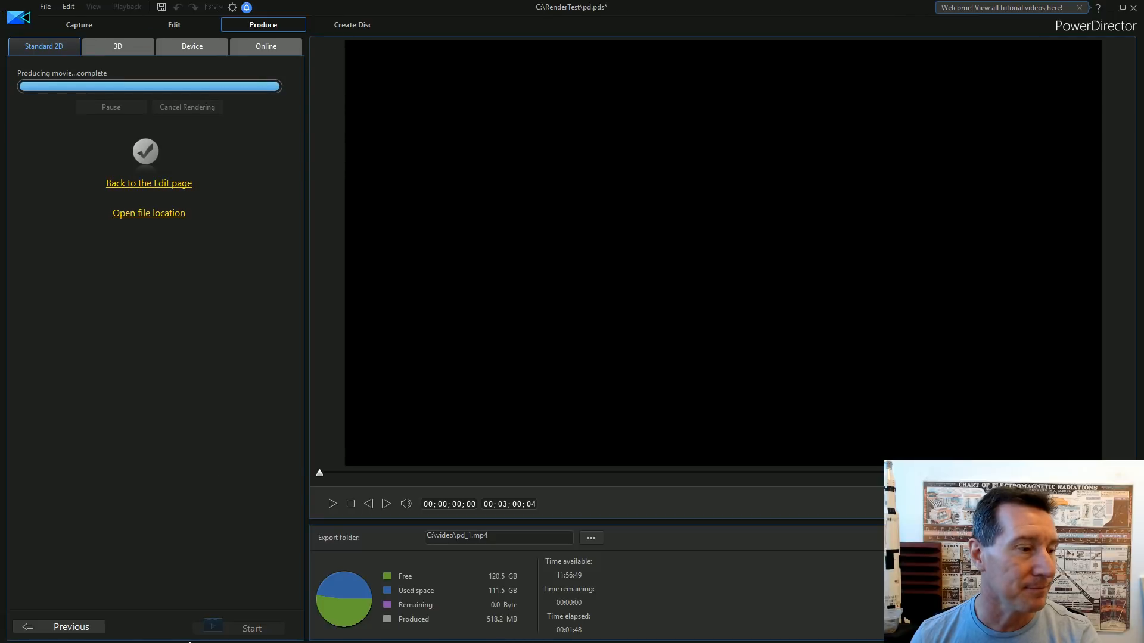
{"action": "left_click", "coordinate": [44, 46]}
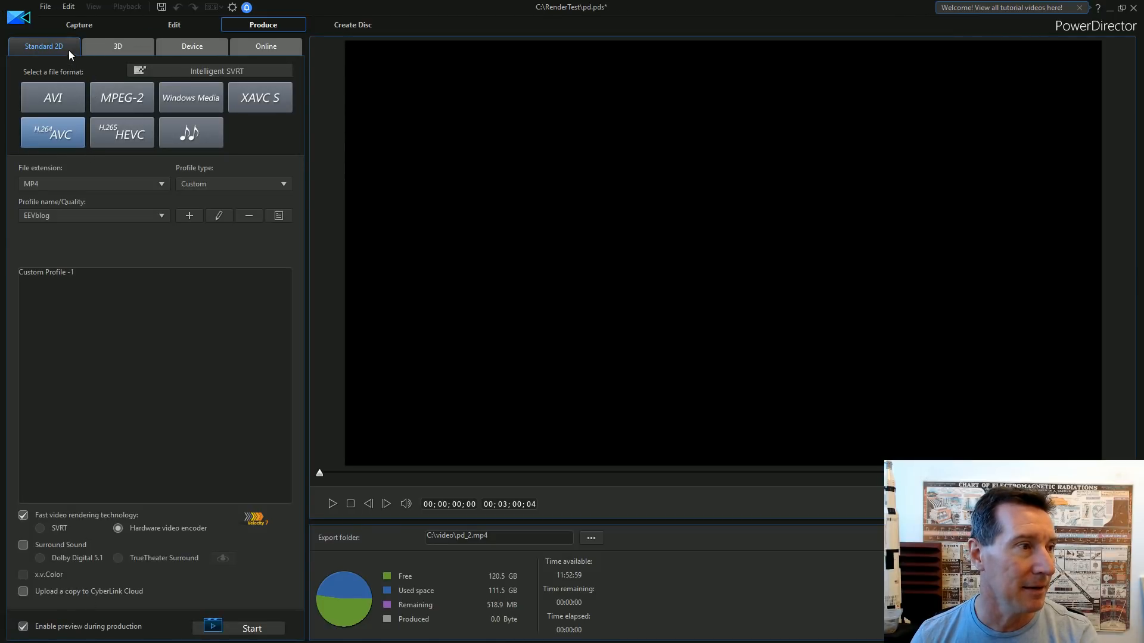
{"action": "left_click", "coordinate": [23, 516]}
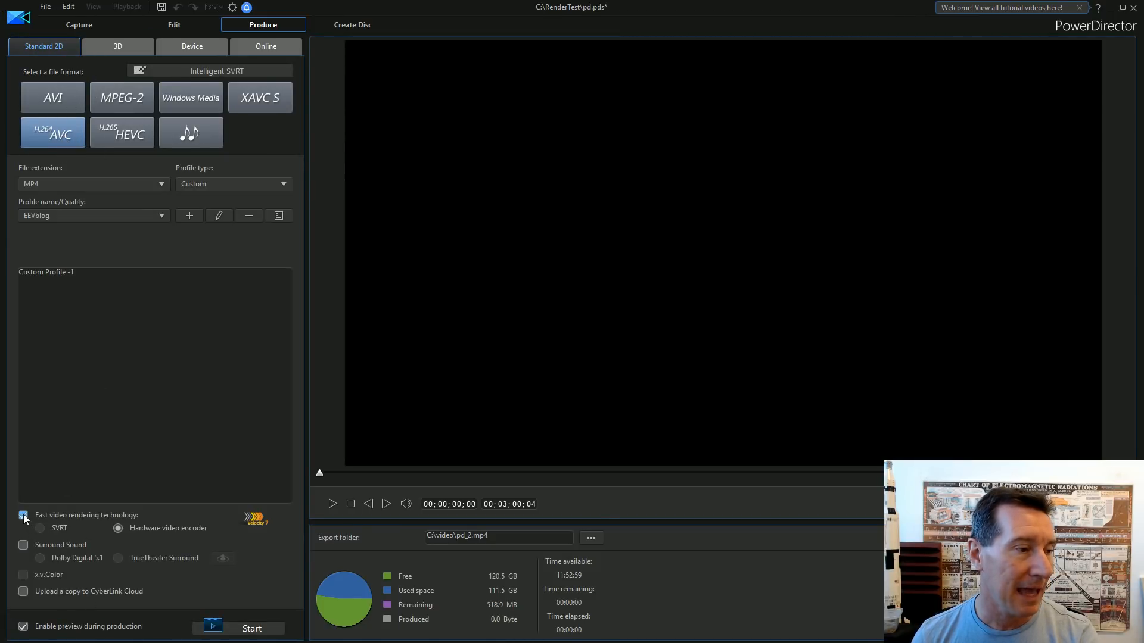
{"action": "left_click", "coordinate": [22, 515]}
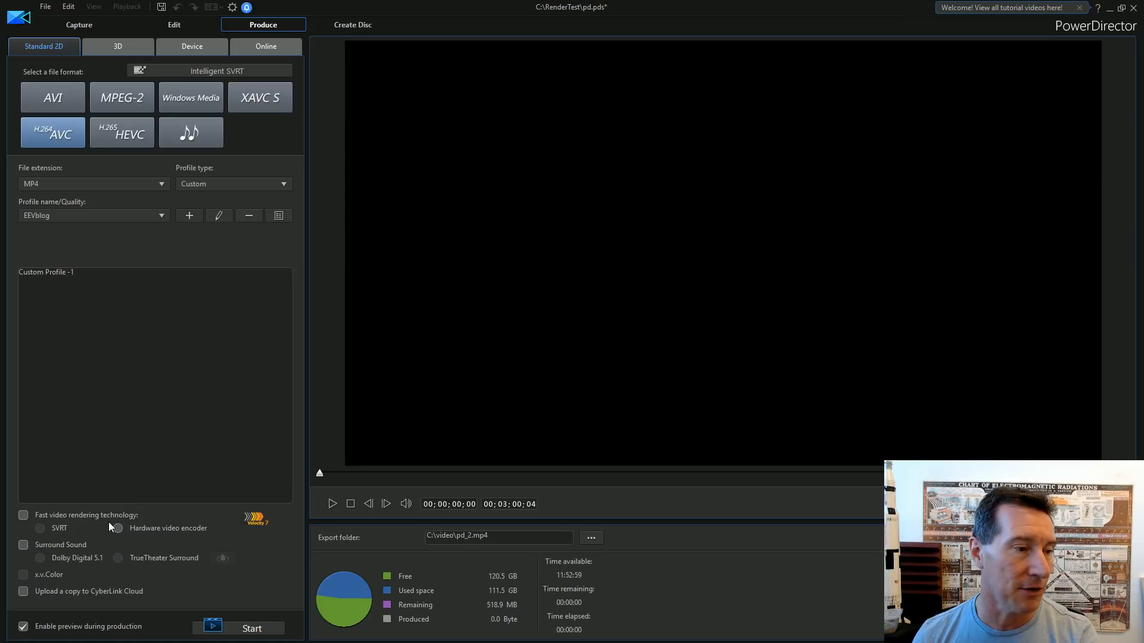
{"action": "left_click", "coordinate": [252, 628]}
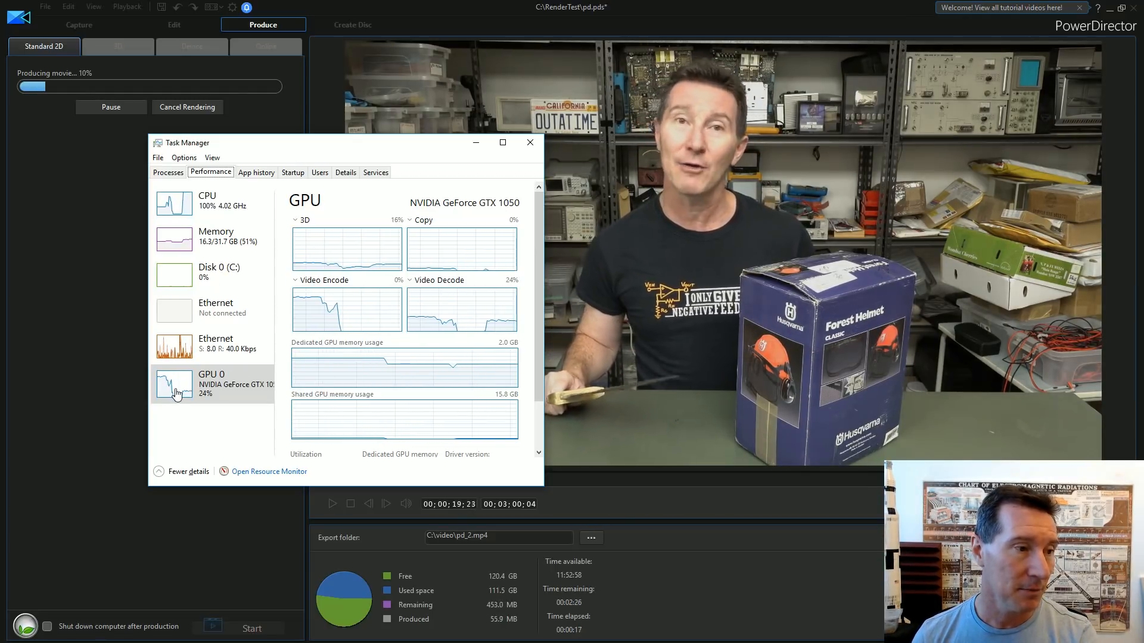
{"action": "mouse_move", "coordinate": [222, 401]}
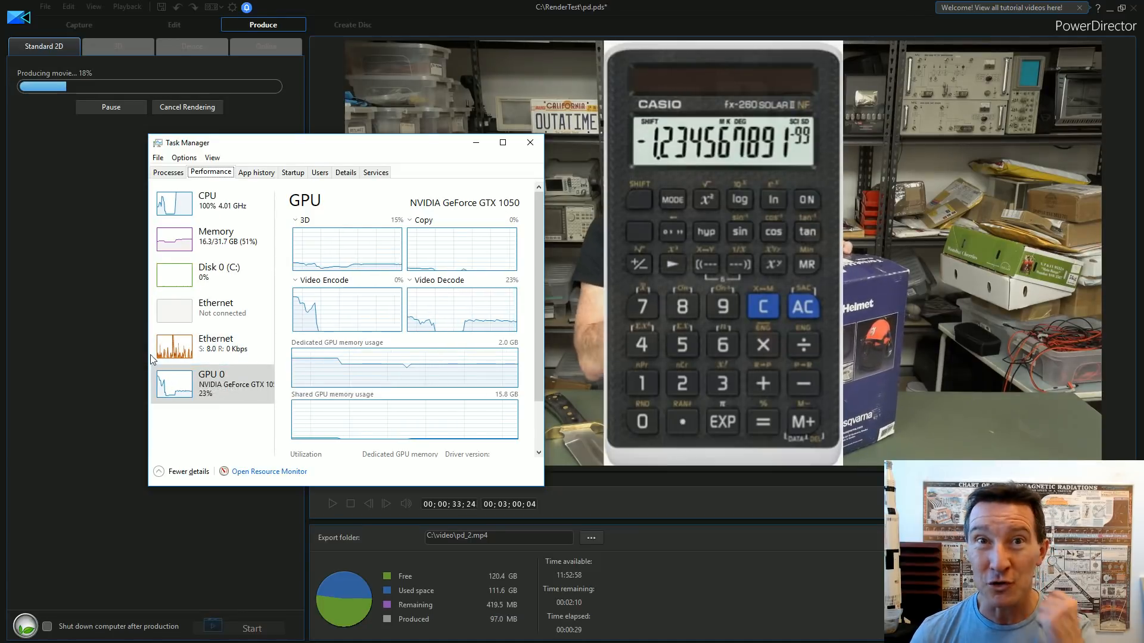
{"action": "mouse_move", "coordinate": [153, 354]}
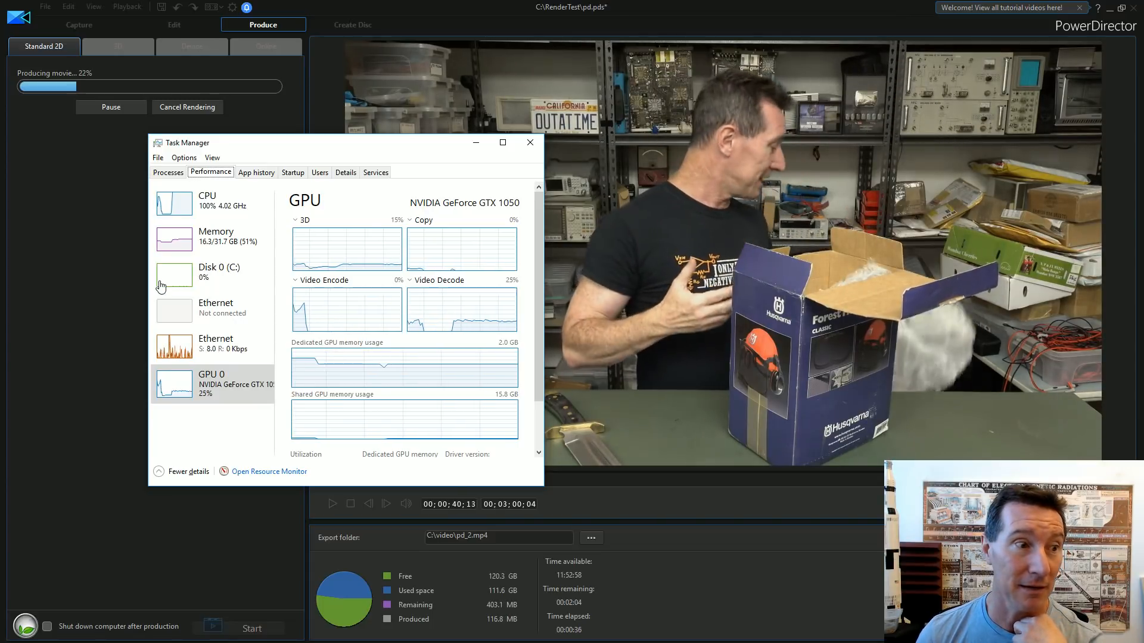
{"action": "mouse_move", "coordinate": [223, 200]}
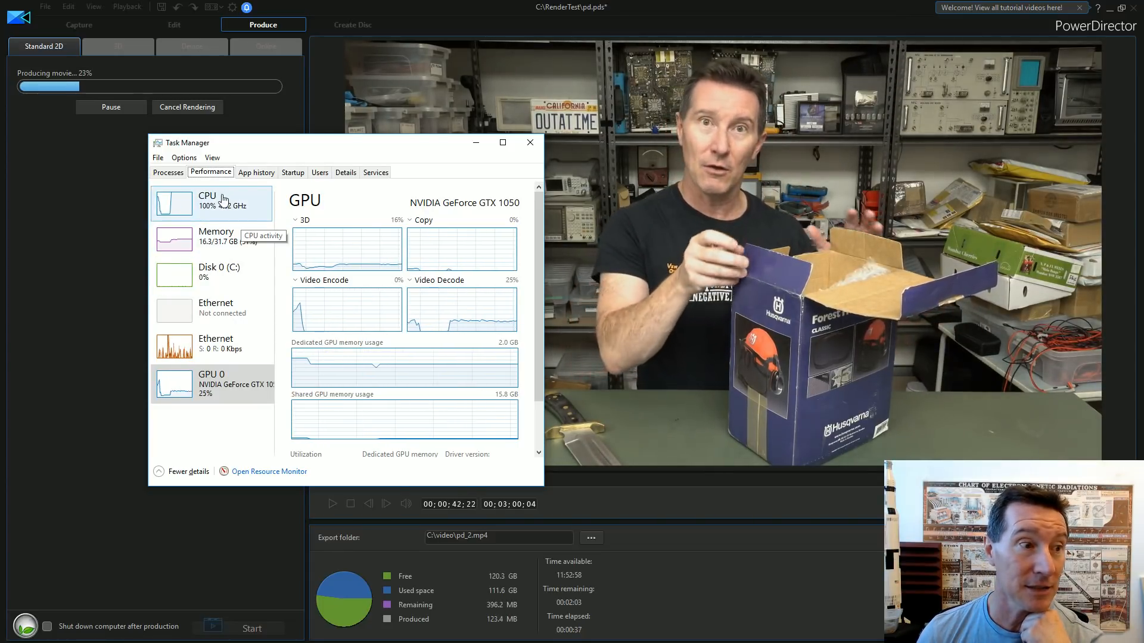
Compare CPU and GPU load in Task Manager during the software render, then close it
{"action": "left_click", "coordinate": [207, 200]}
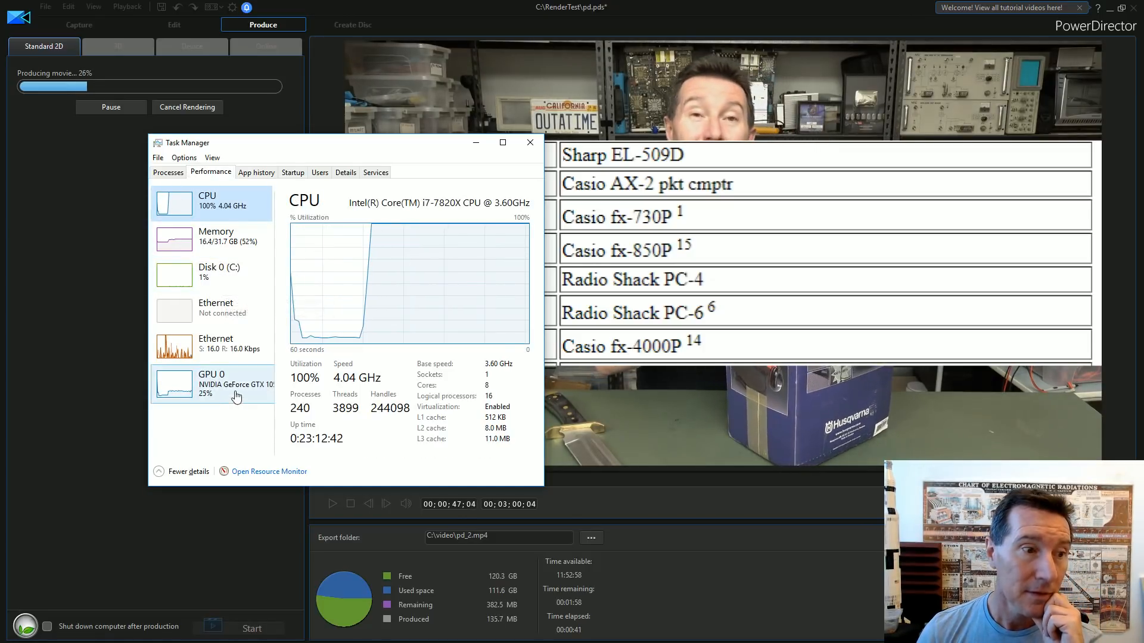
{"action": "left_click", "coordinate": [212, 385]}
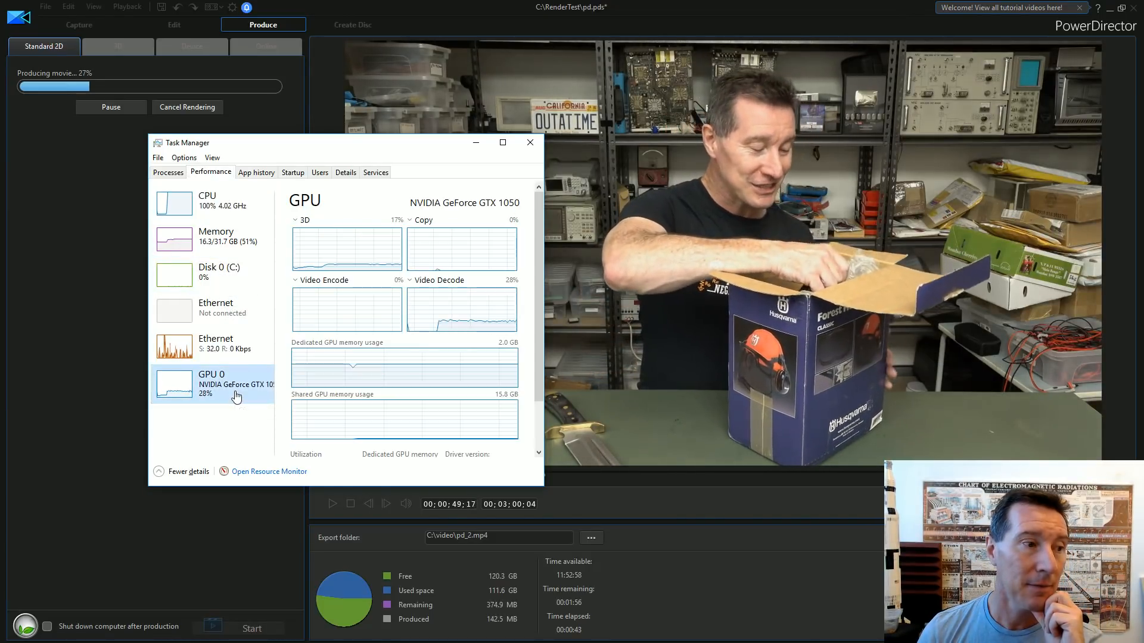
{"action": "left_click", "coordinate": [206, 200]}
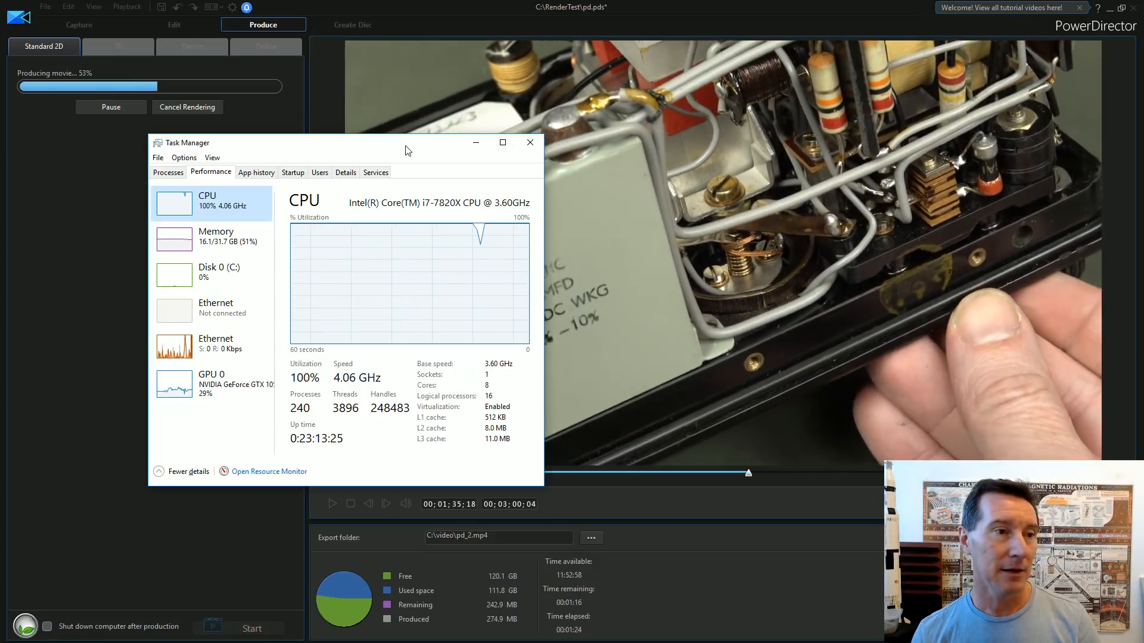
{"action": "left_click", "coordinate": [529, 142]}
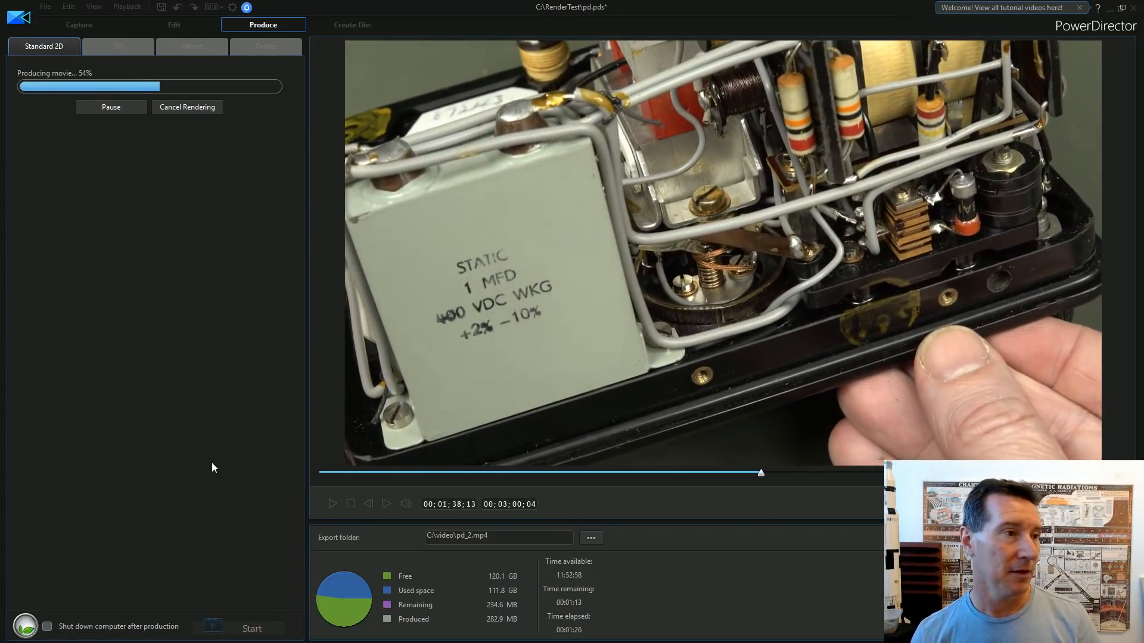
{"action": "left_click", "coordinate": [187, 106]}
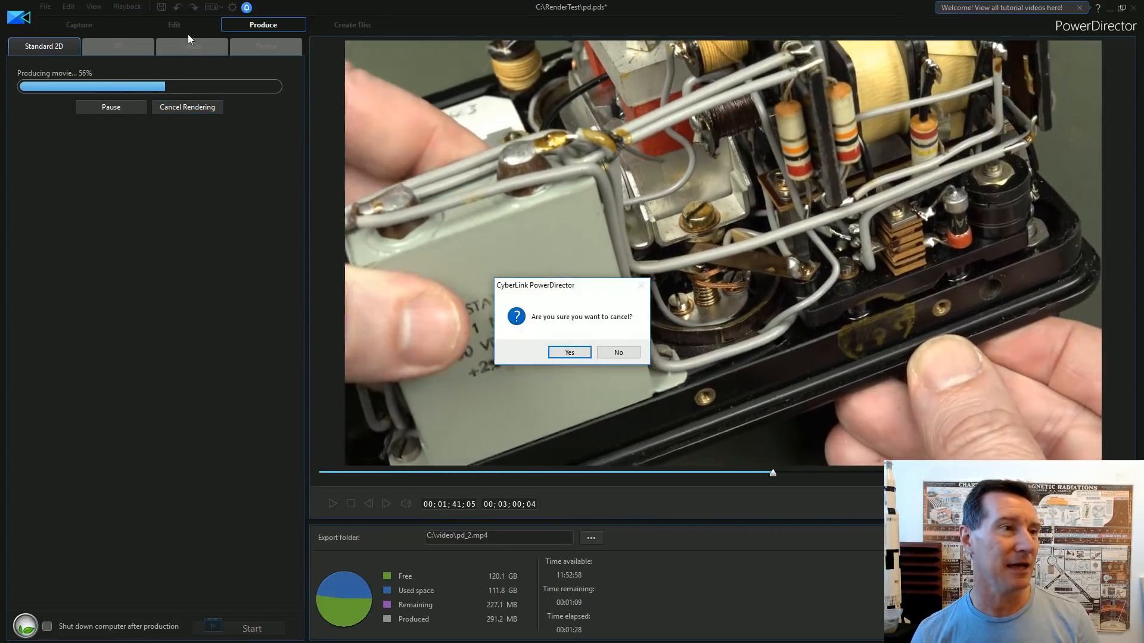
{"action": "left_click", "coordinate": [568, 353]}
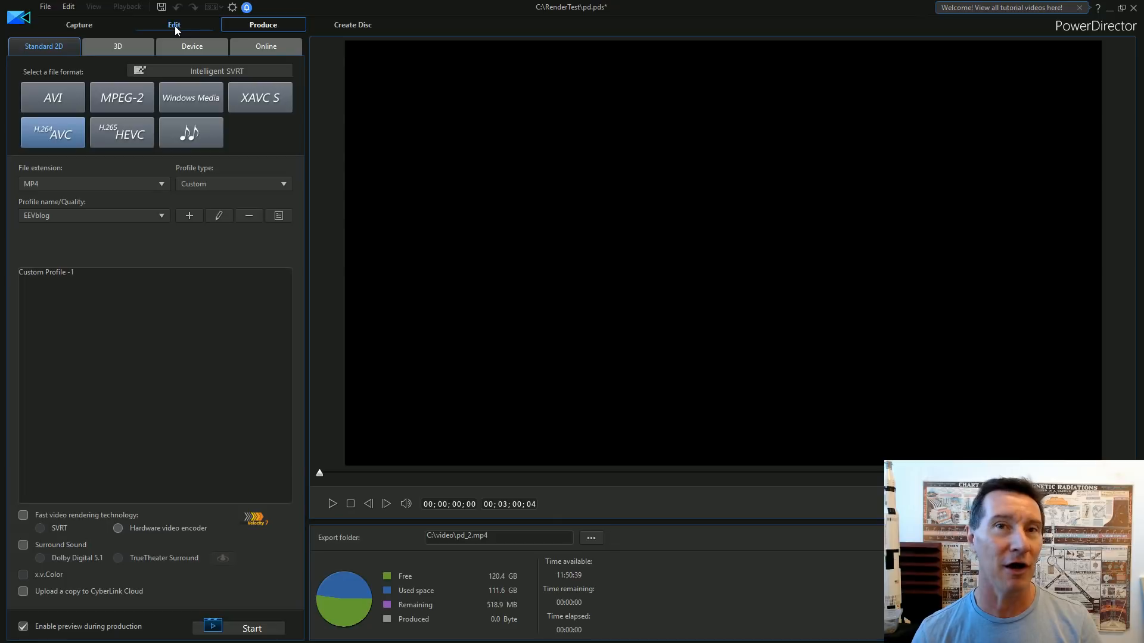
{"action": "mouse_move", "coordinate": [255, 73]}
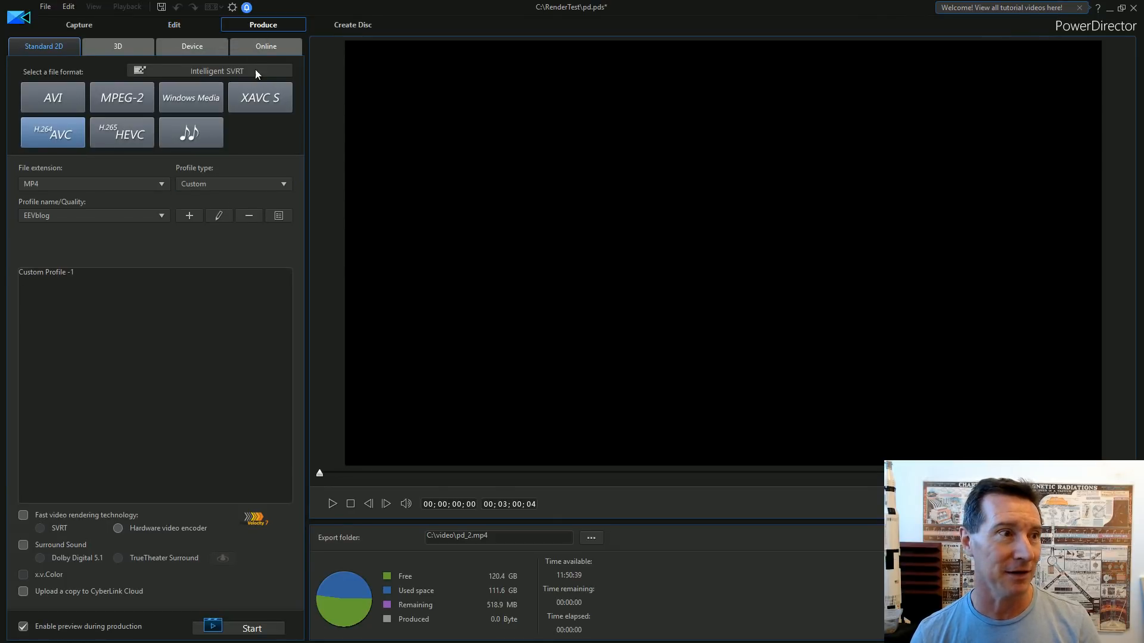
{"action": "mouse_move", "coordinate": [330, 93]}
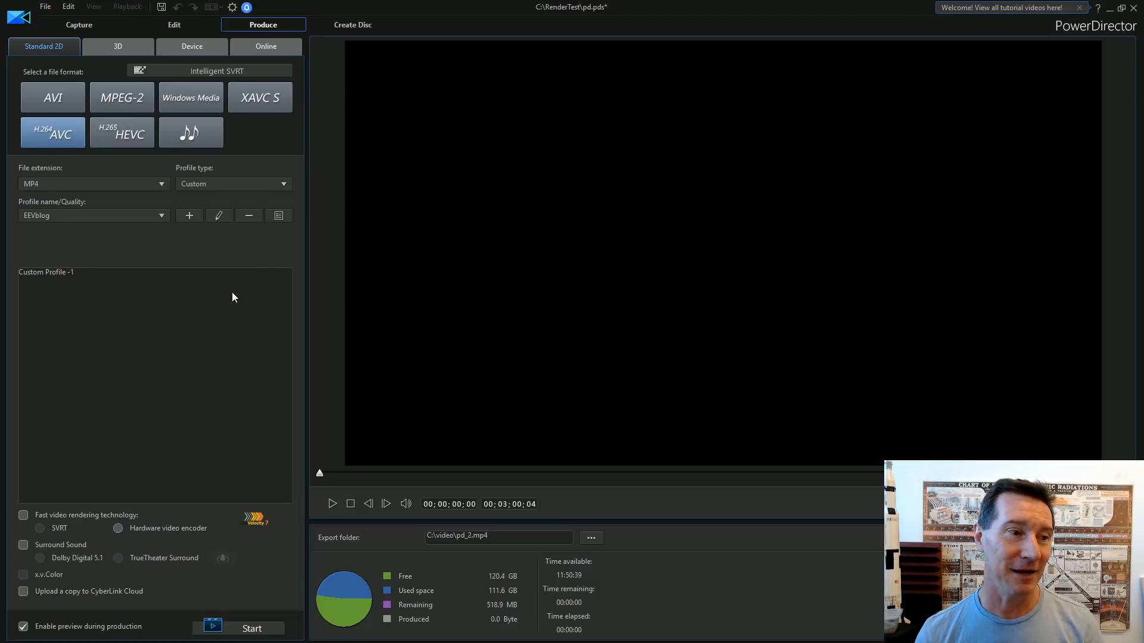
{"action": "mouse_move", "coordinate": [306, 294]}
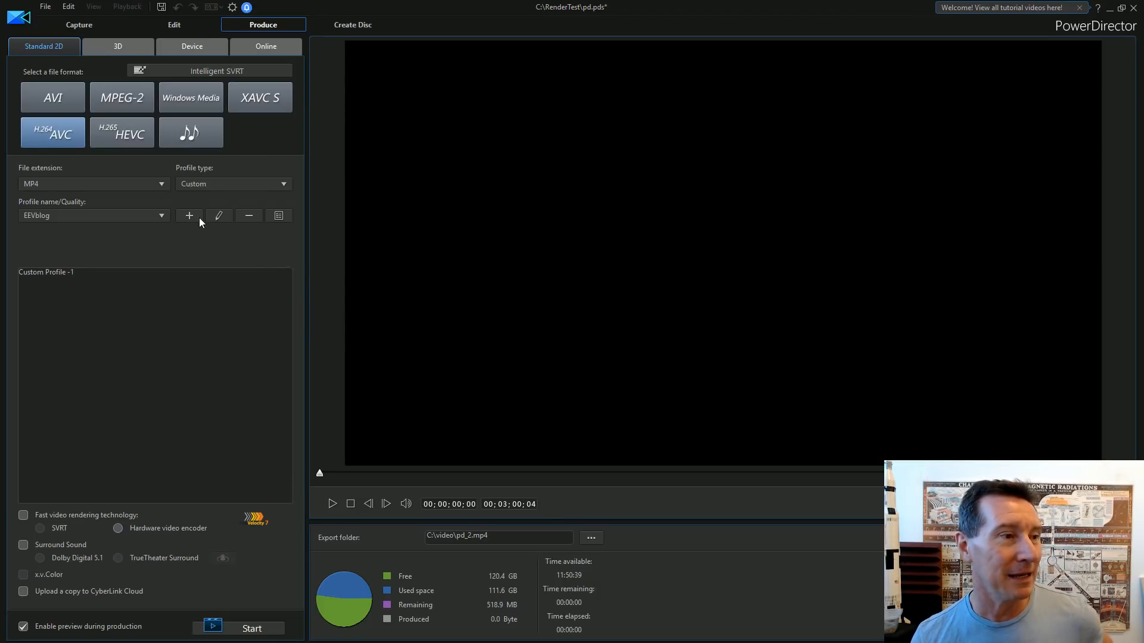
Return to the Edit workspace and scrub the timeline to preview the clips and My Title overlays
{"action": "left_click", "coordinate": [174, 24]}
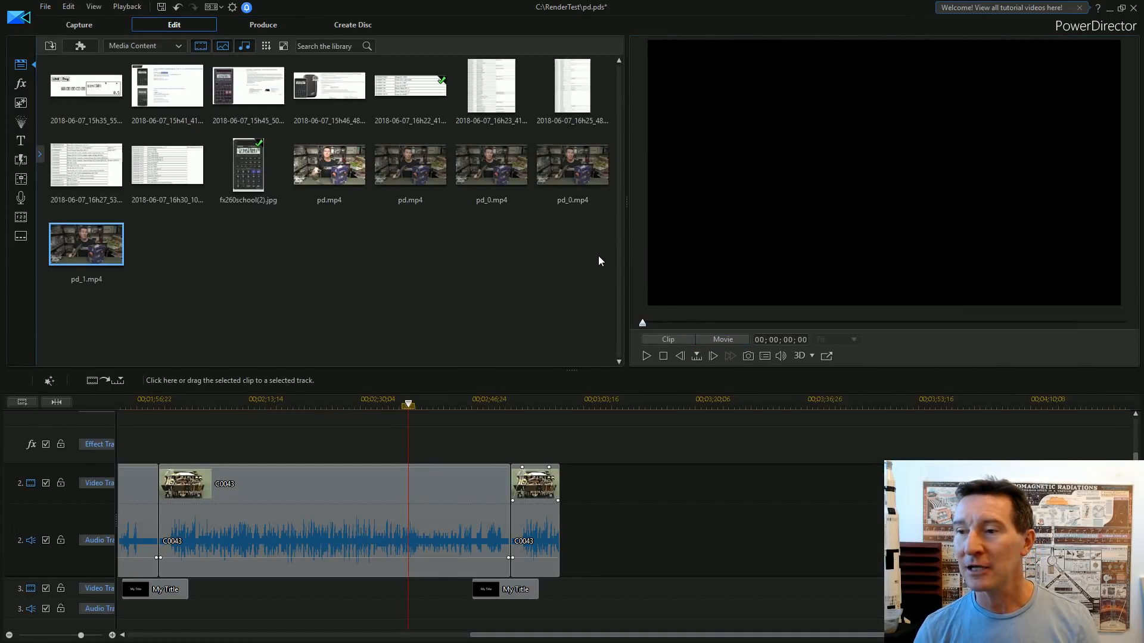
{"action": "mouse_move", "coordinate": [714, 235]}
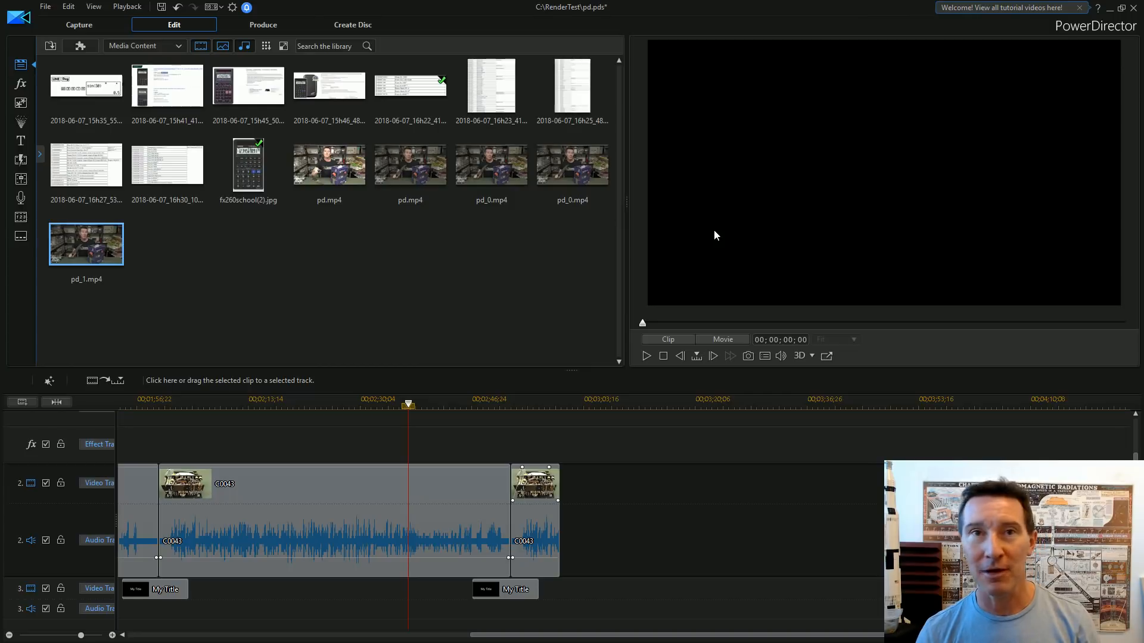
{"action": "mouse_move", "coordinate": [684, 238]}
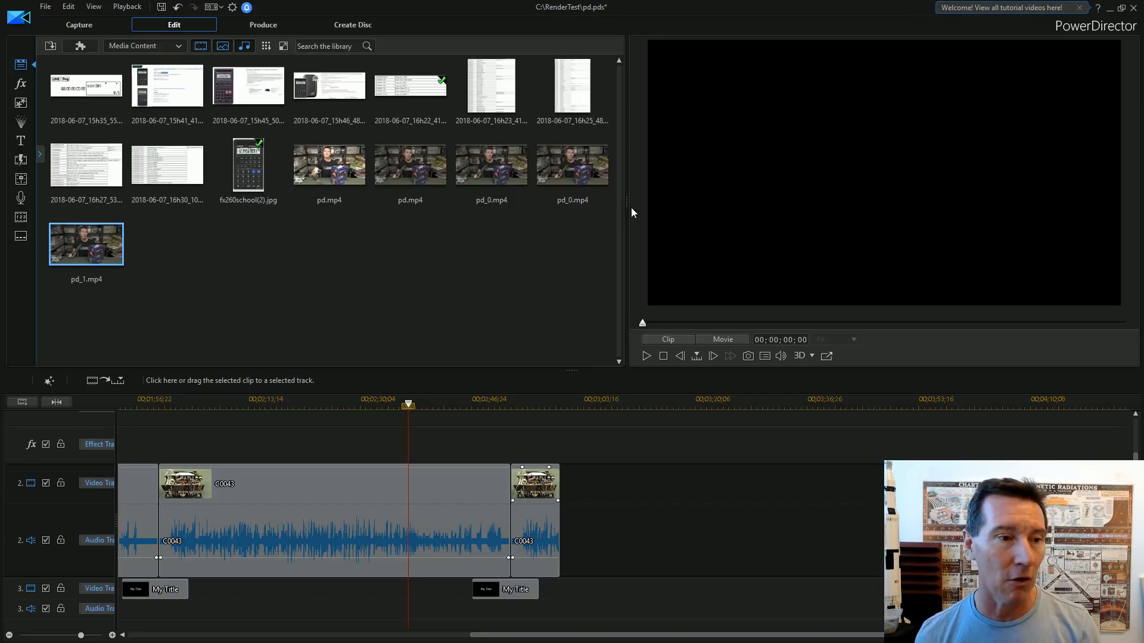
{"action": "mouse_move", "coordinate": [656, 187]}
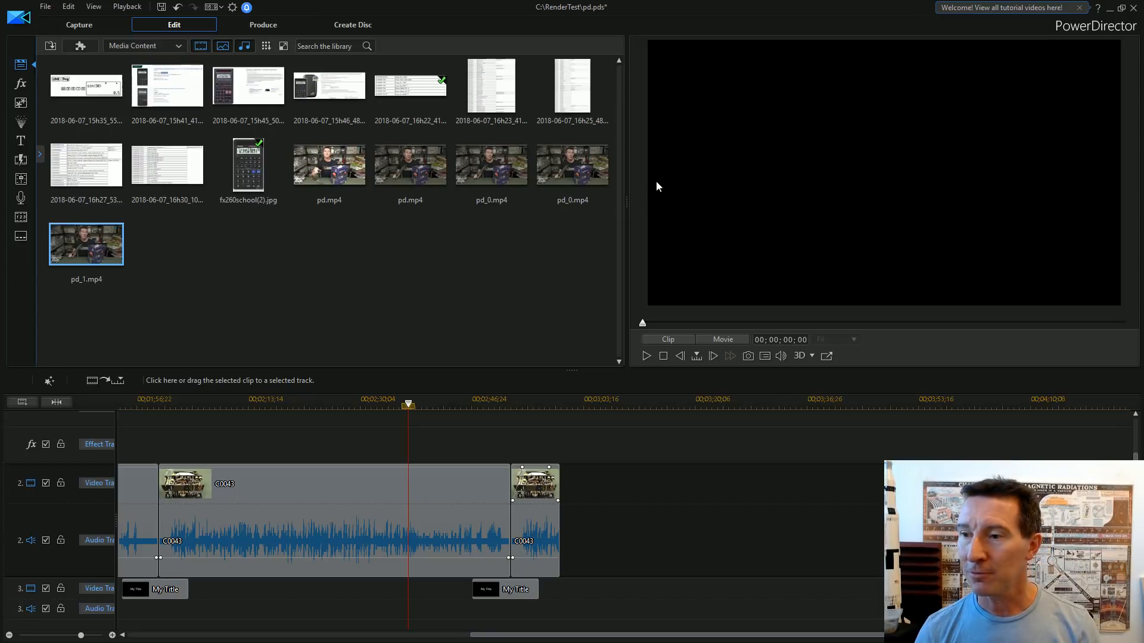
{"action": "mouse_move", "coordinate": [516, 401]}
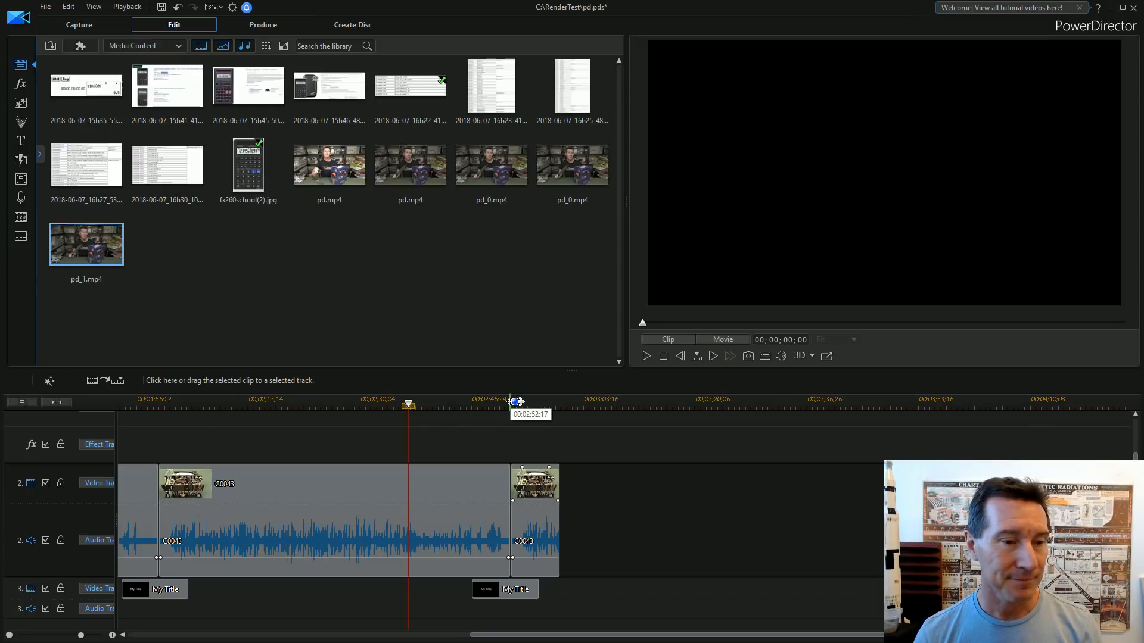
{"action": "mouse_move", "coordinate": [567, 436]}
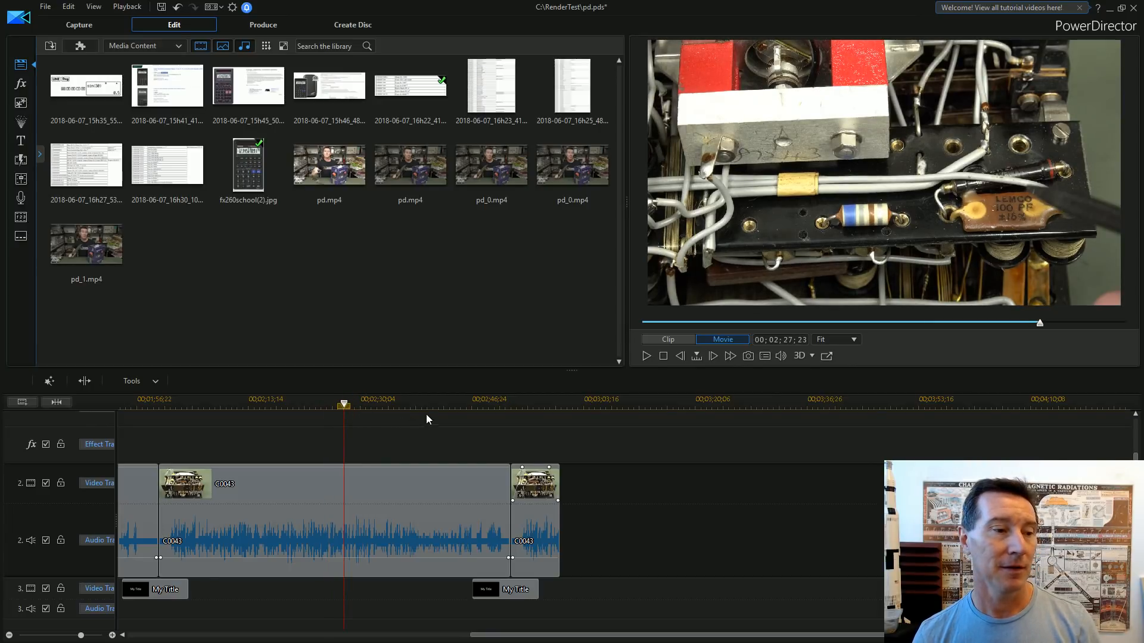
{"action": "mouse_move", "coordinate": [373, 405]}
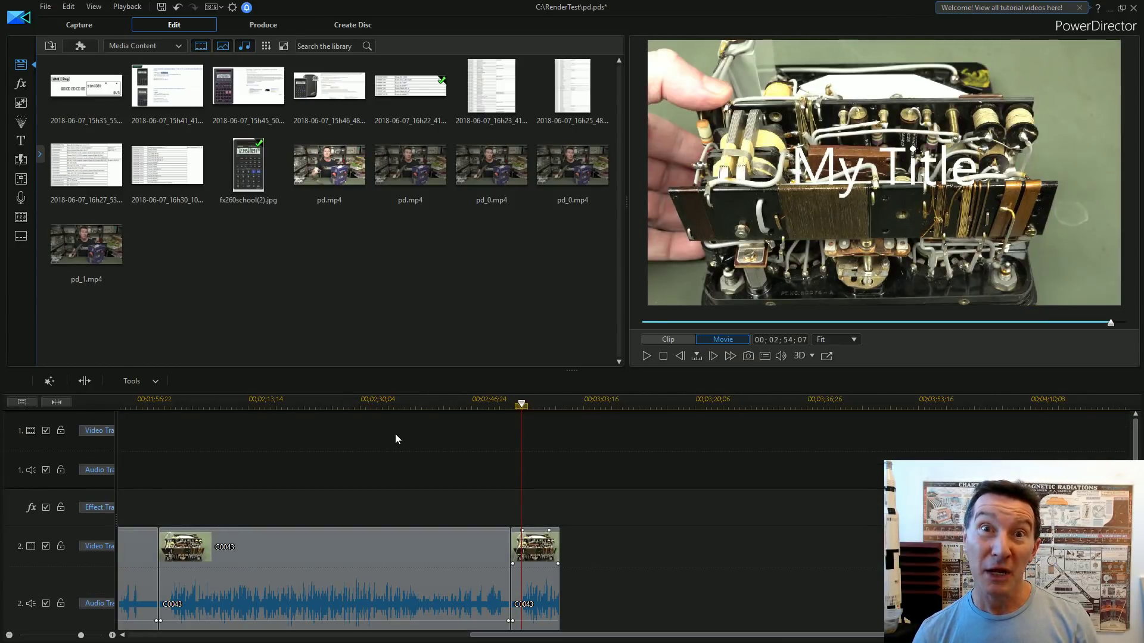
{"action": "mouse_move", "coordinate": [144, 401]}
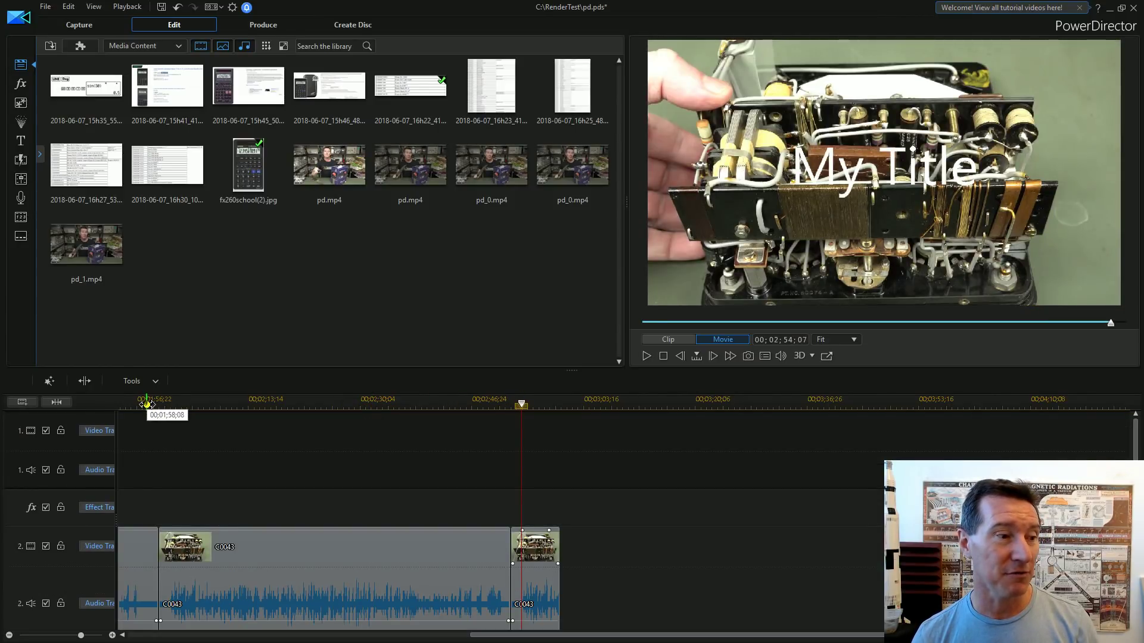
{"action": "left_click", "coordinate": [145, 401]}
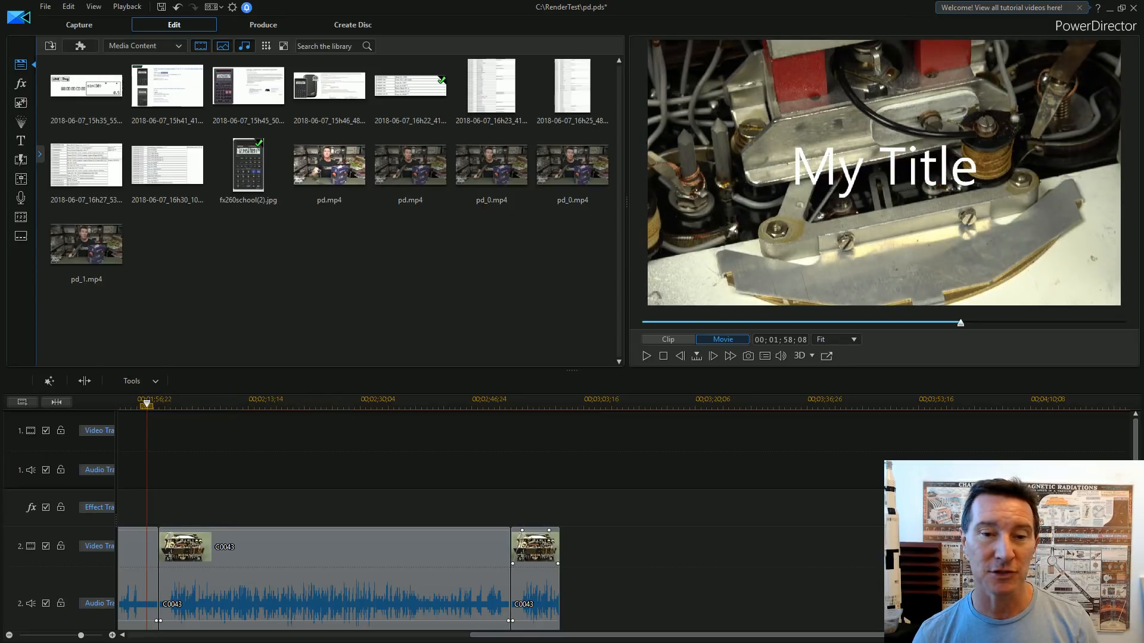
{"action": "scroll", "scroll_direction": "down", "scroll_amount": 3}
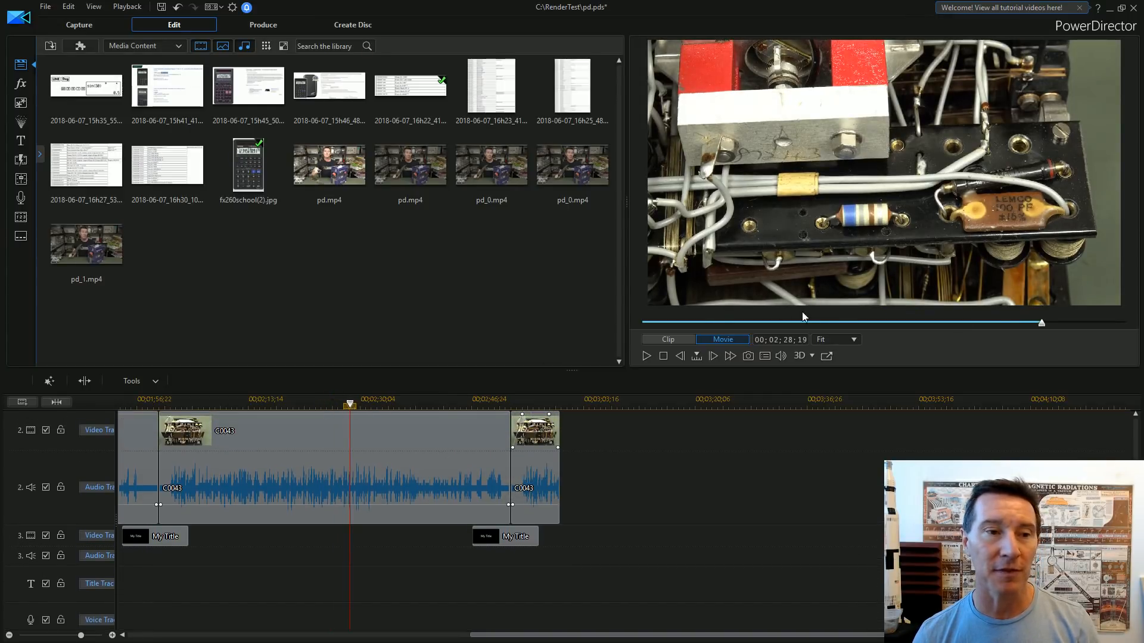
{"action": "left_click", "coordinate": [644, 356]}
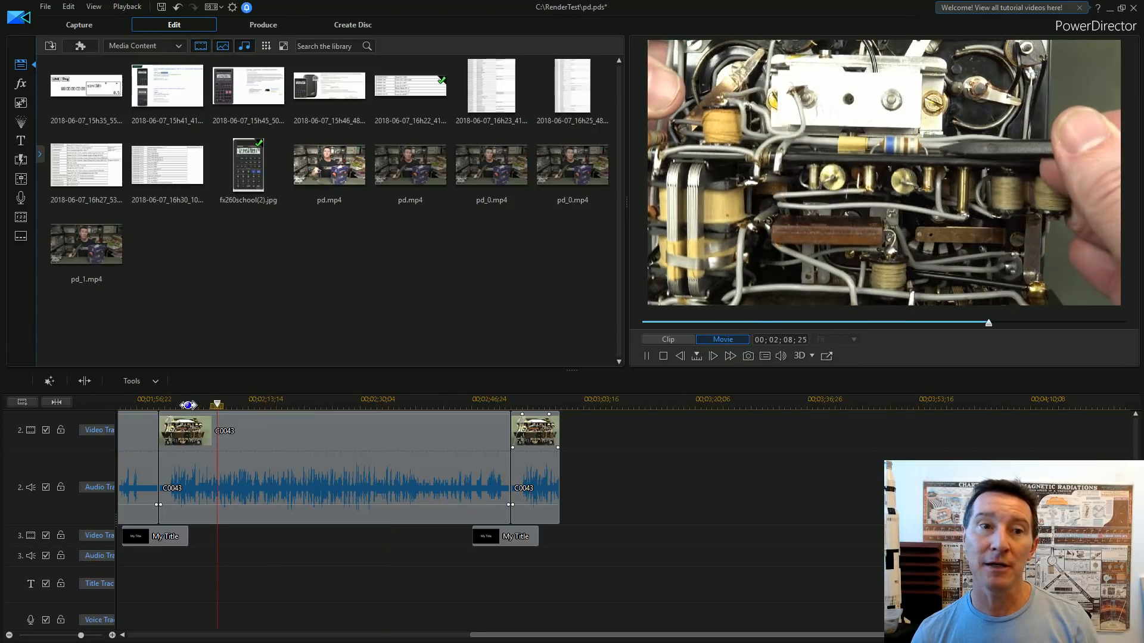
{"action": "left_click", "coordinate": [645, 356]}
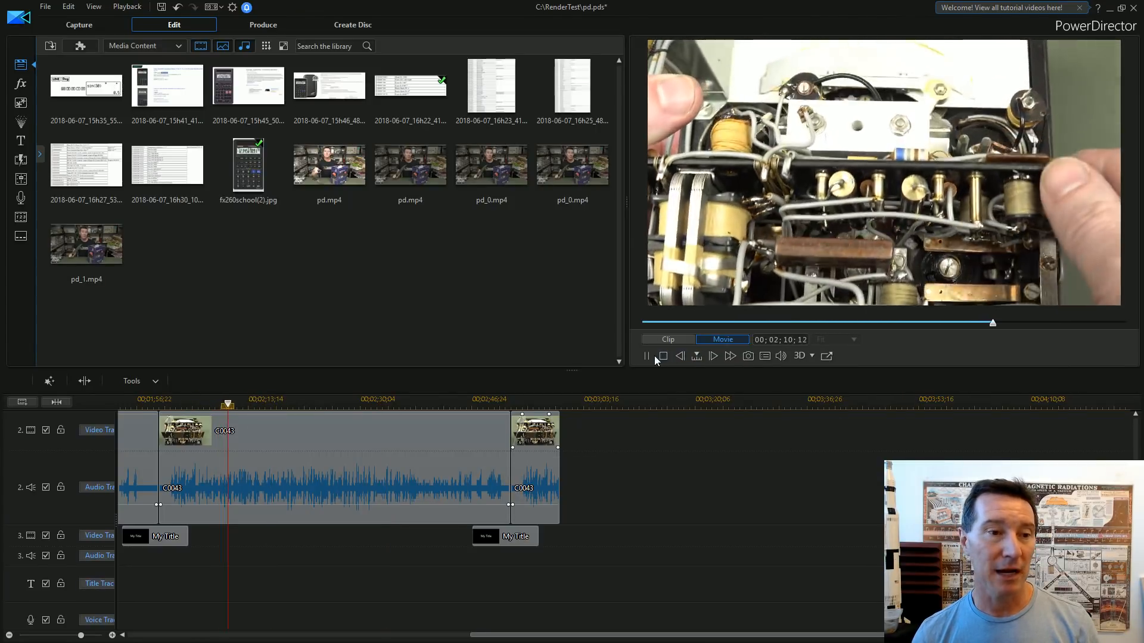
{"action": "left_click", "coordinate": [645, 356]}
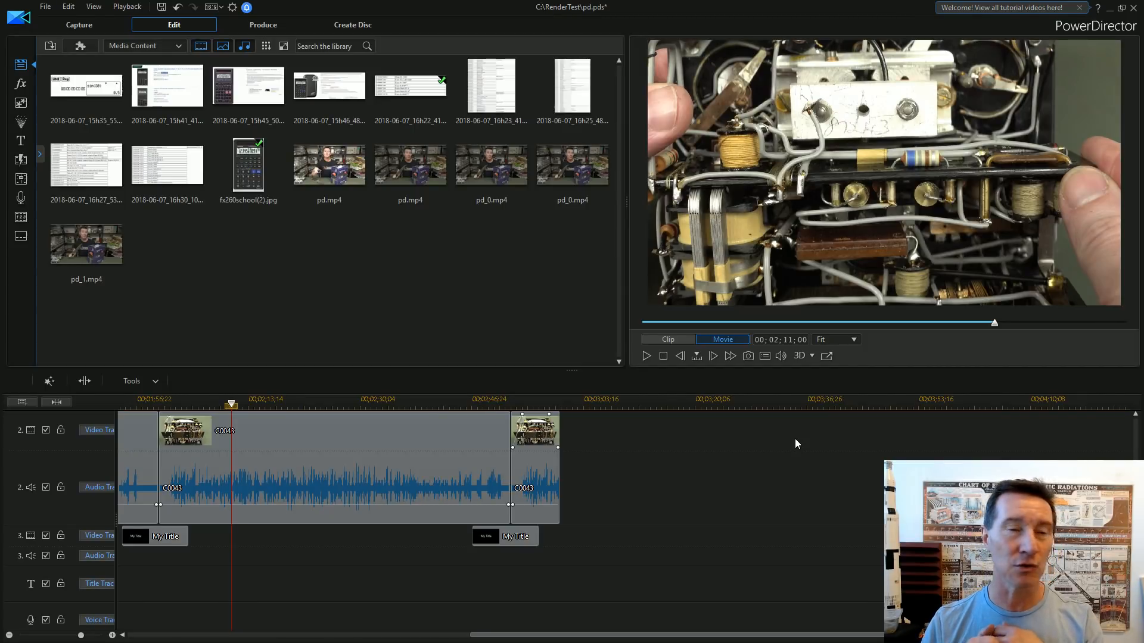
{"action": "mouse_move", "coordinate": [460, 54]}
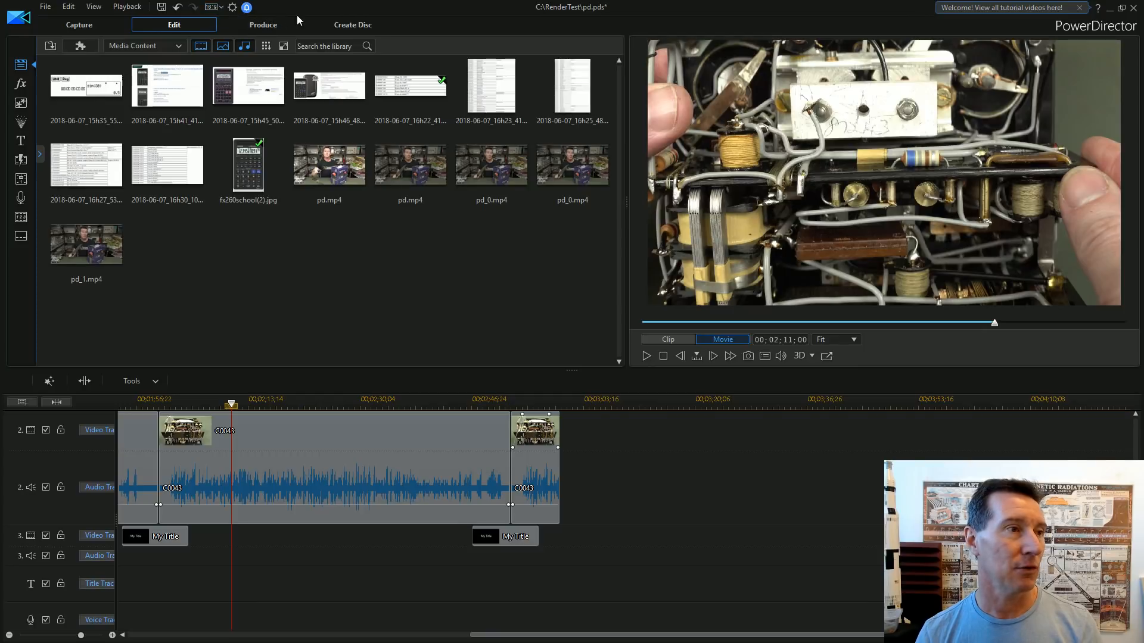
{"action": "mouse_move", "coordinate": [352, 24]}
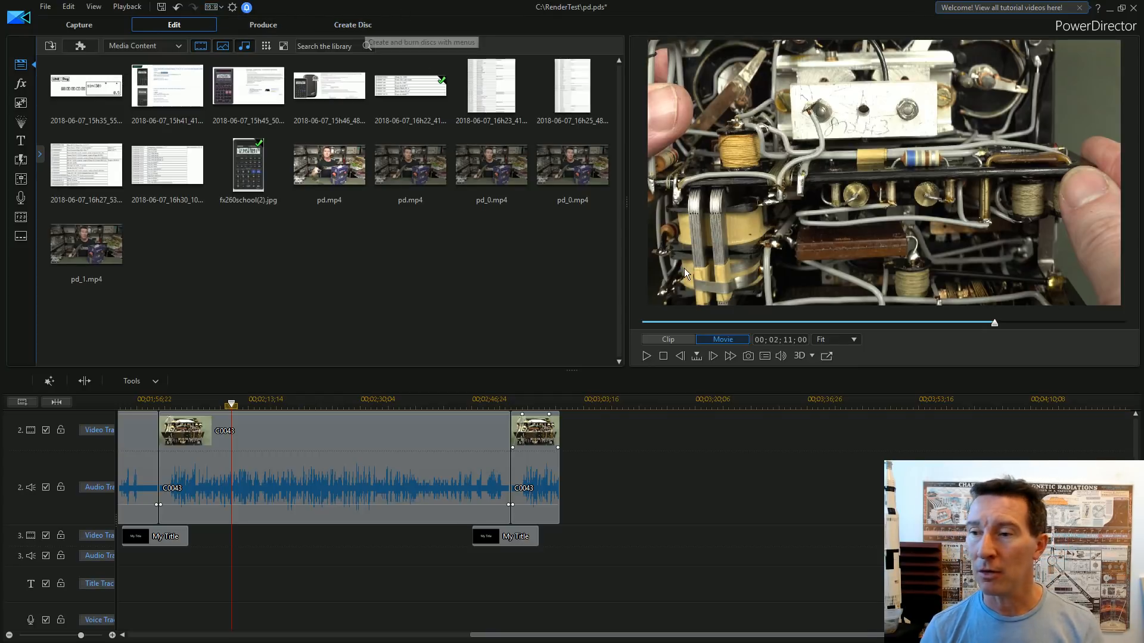
{"action": "mouse_move", "coordinate": [441, 464]}
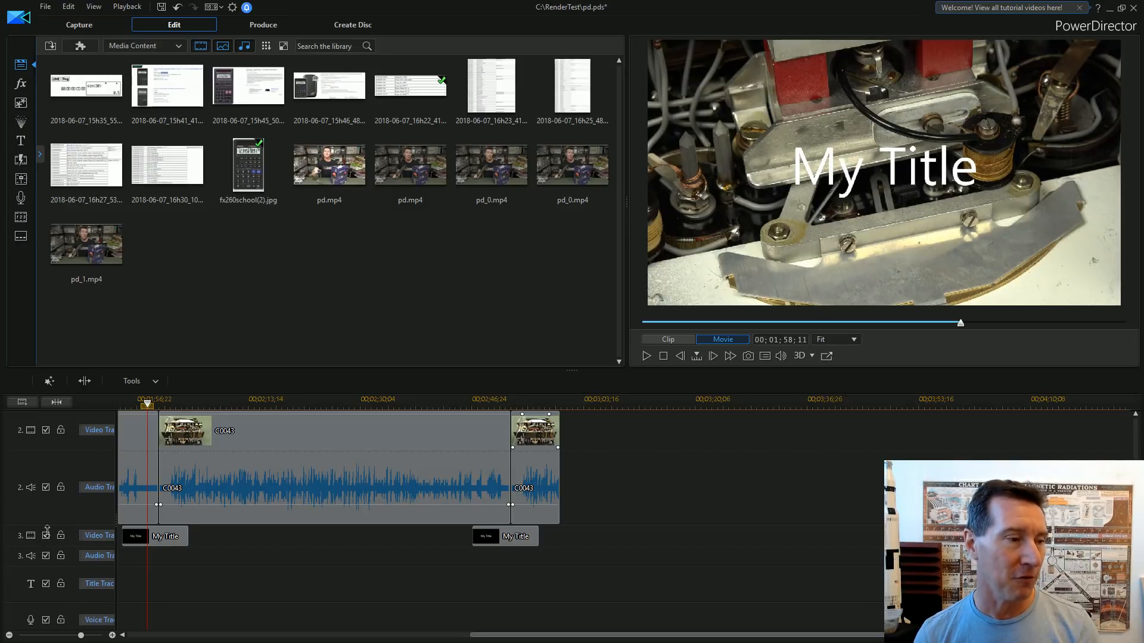
{"action": "mouse_move", "coordinate": [90, 540]}
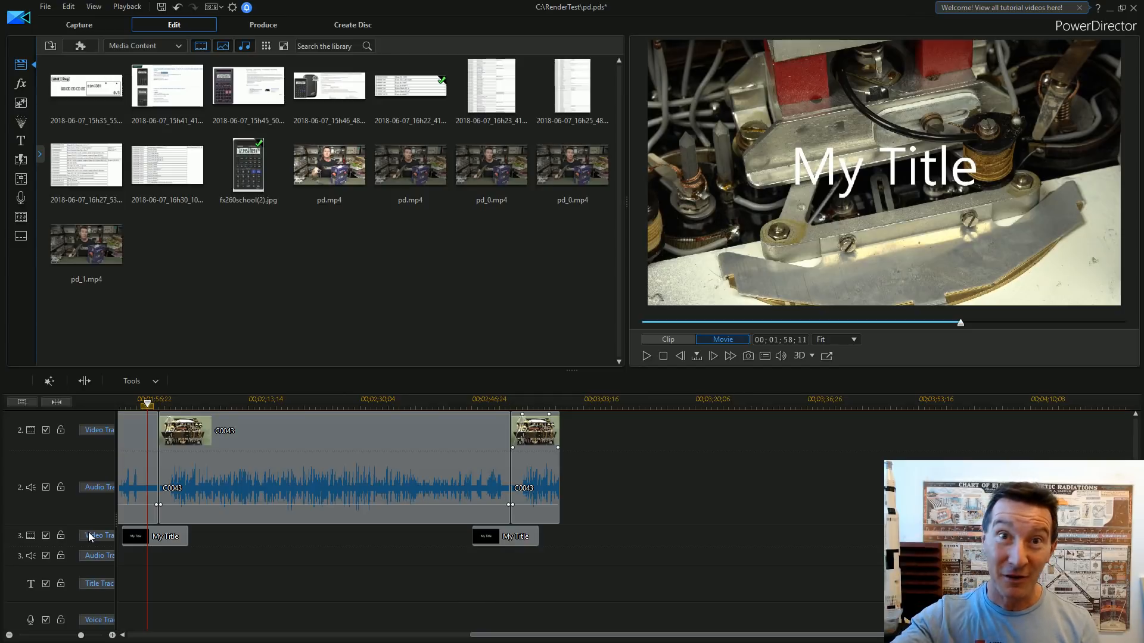
{"action": "mouse_move", "coordinate": [237, 456]}
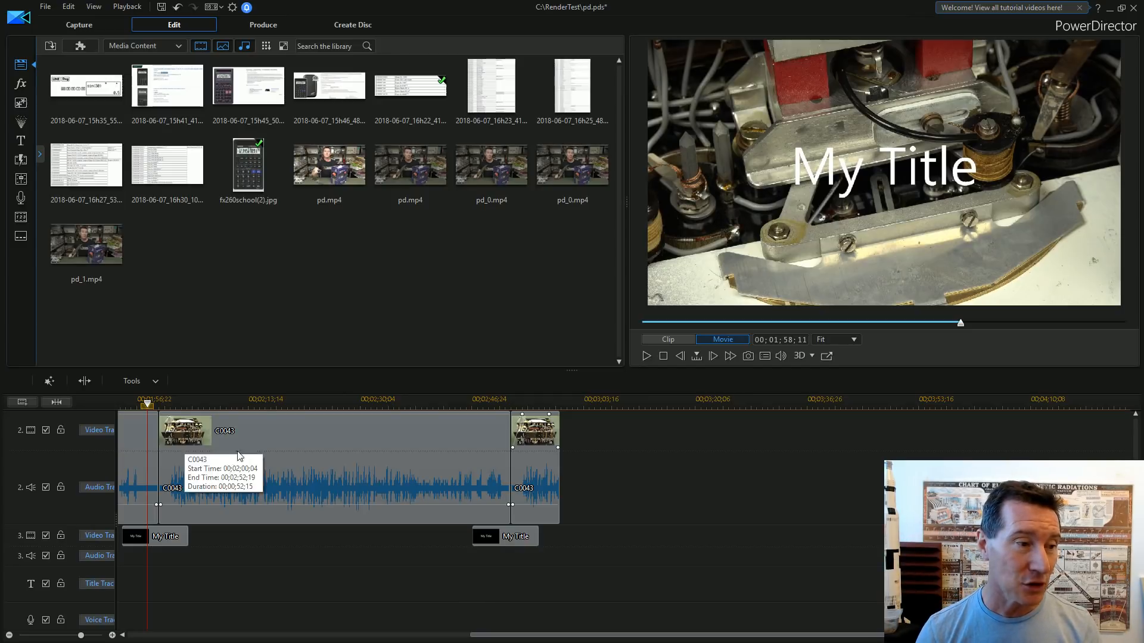
{"action": "mouse_move", "coordinate": [154, 487]}
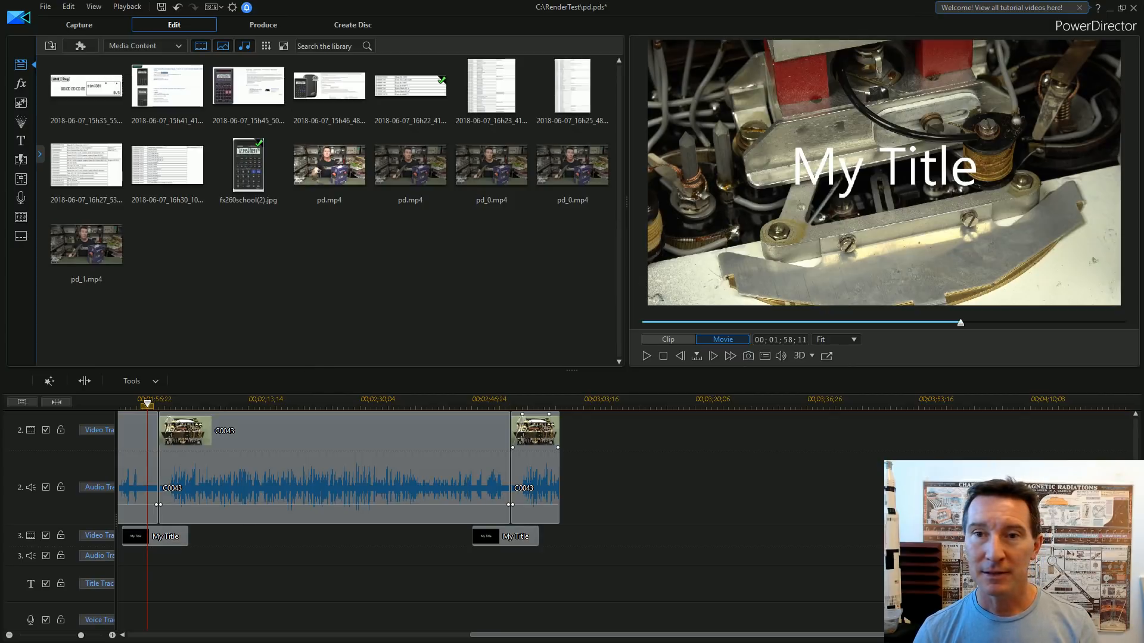
{"action": "mouse_move", "coordinate": [150, 492]}
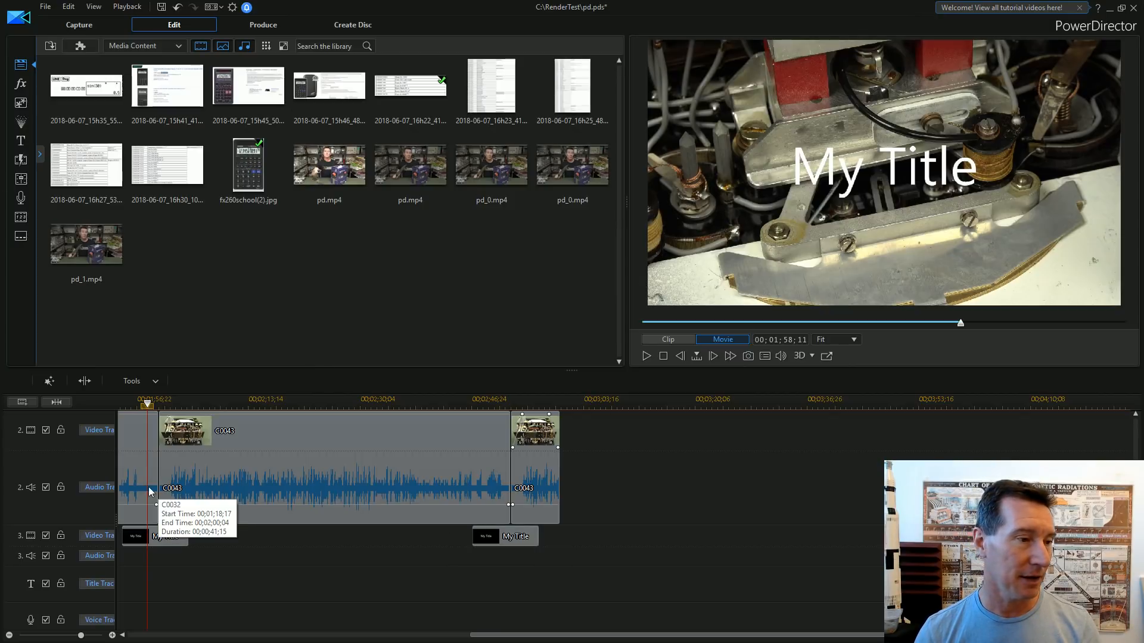
{"action": "mouse_move", "coordinate": [476, 448]}
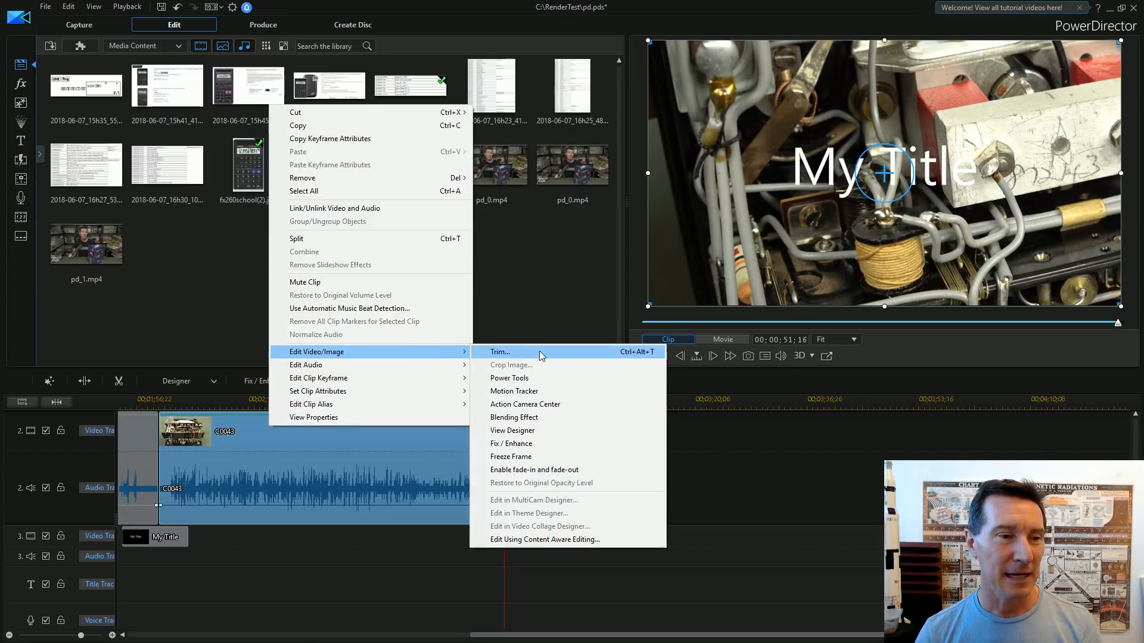
{"action": "left_click", "coordinate": [296, 239]}
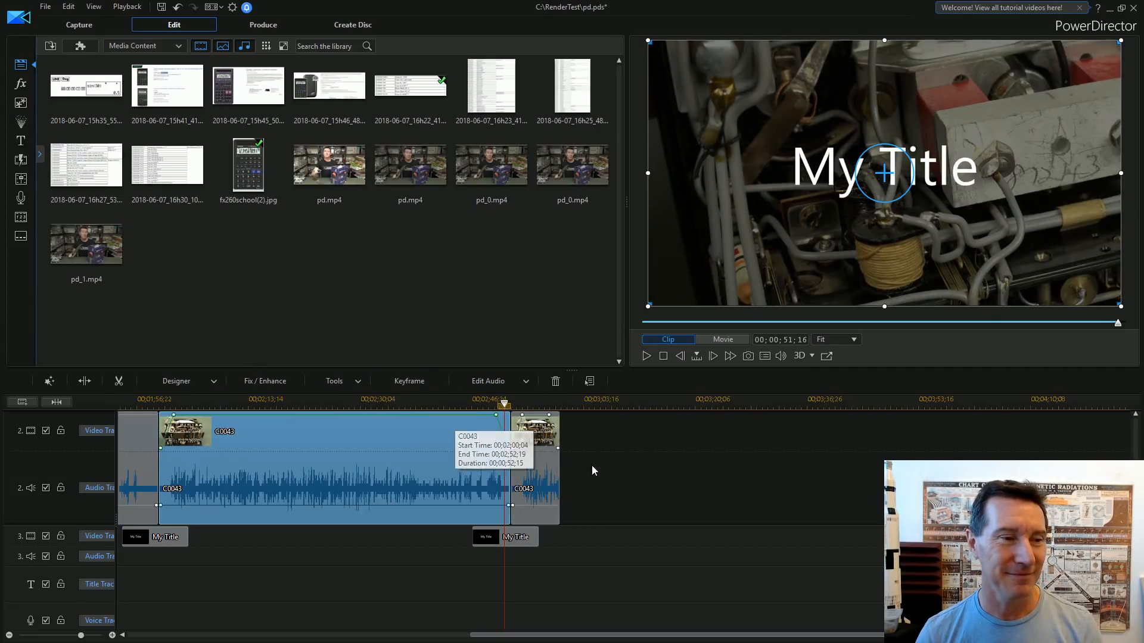
{"action": "mouse_move", "coordinate": [319, 422]}
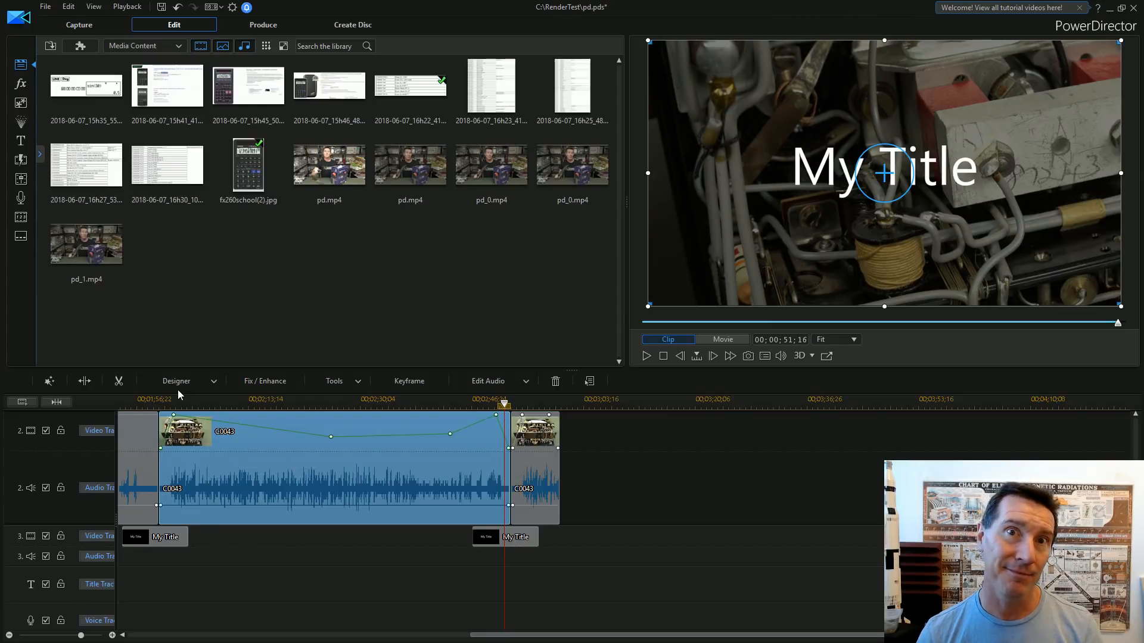
{"action": "left_click", "coordinate": [154, 405]}
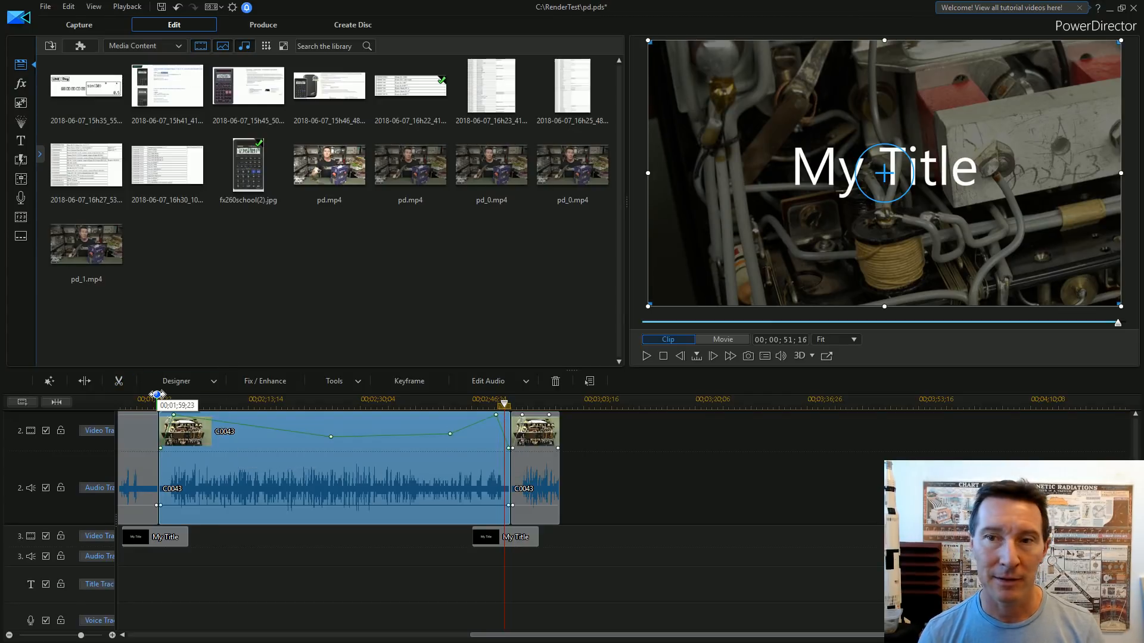